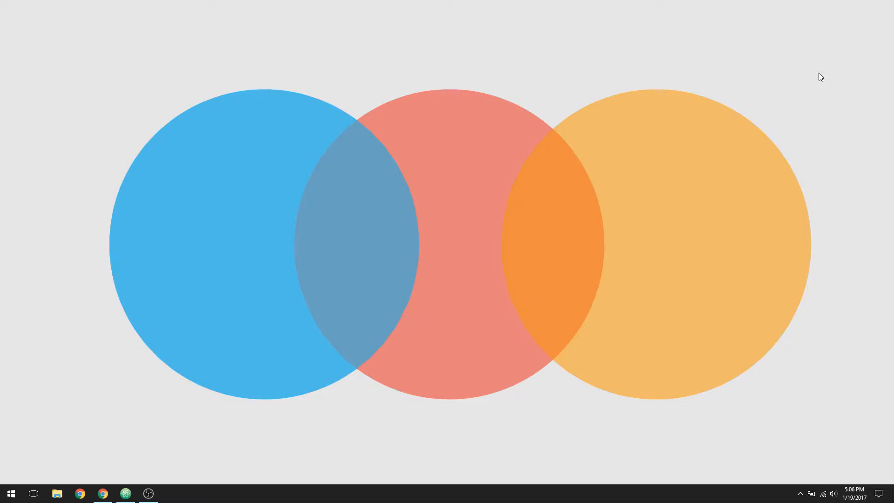
Step: Switch to Atom showing index.php, whose head includes db/connect.php
{"action": "left_click", "coordinate": [124, 493]}
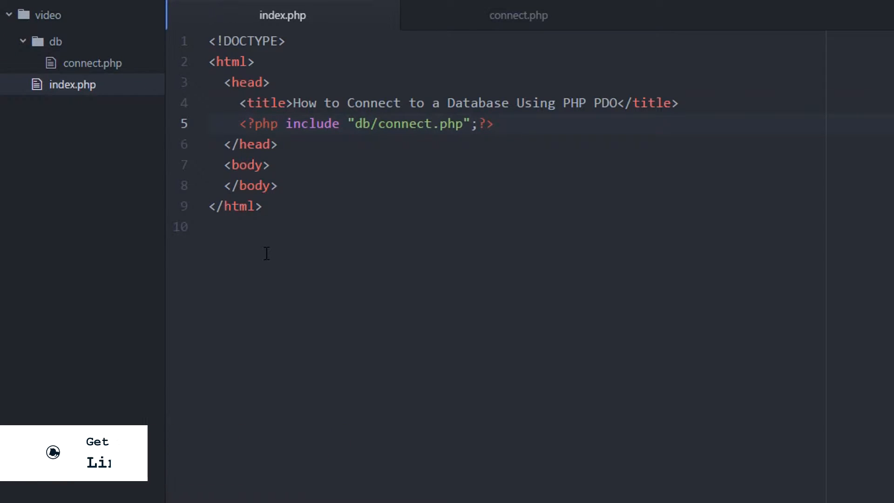
{"action": "left_click", "coordinate": [518, 16]}
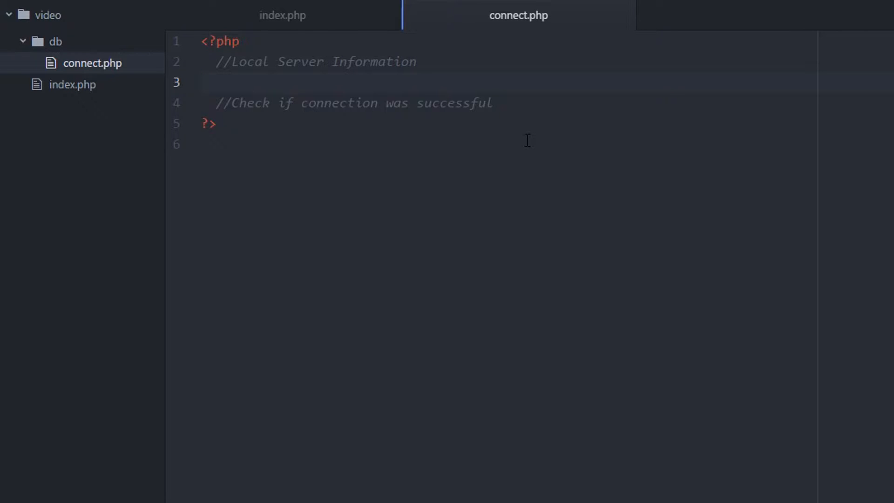
{"action": "left_click", "coordinate": [201, 83]}
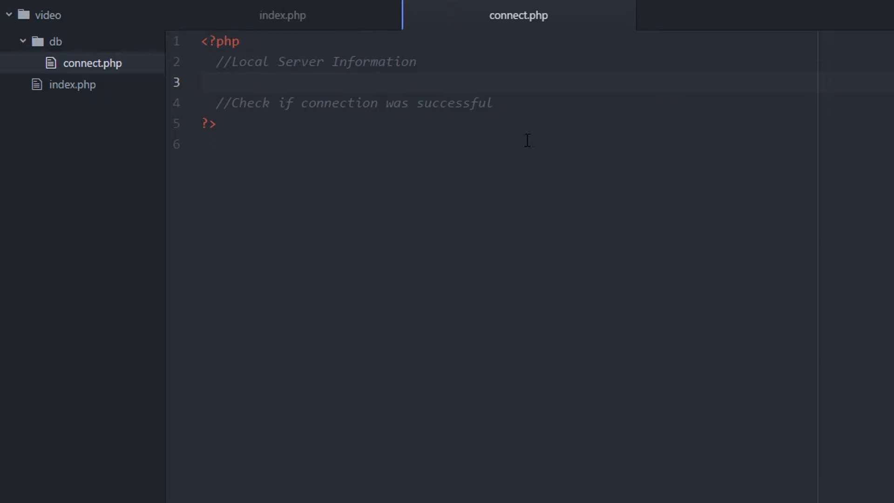
{"action": "left_click", "coordinate": [202, 82]}
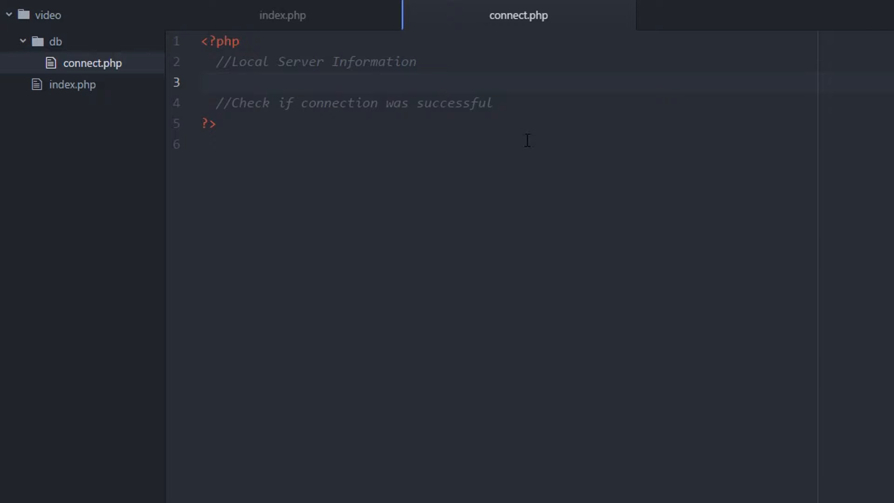
{"action": "left_click", "coordinate": [203, 83]}
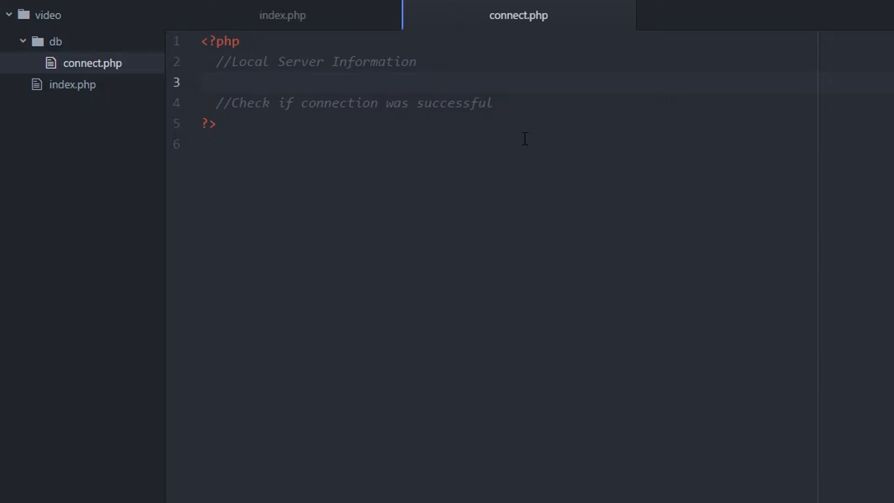
{"action": "left_click", "coordinate": [282, 15]}
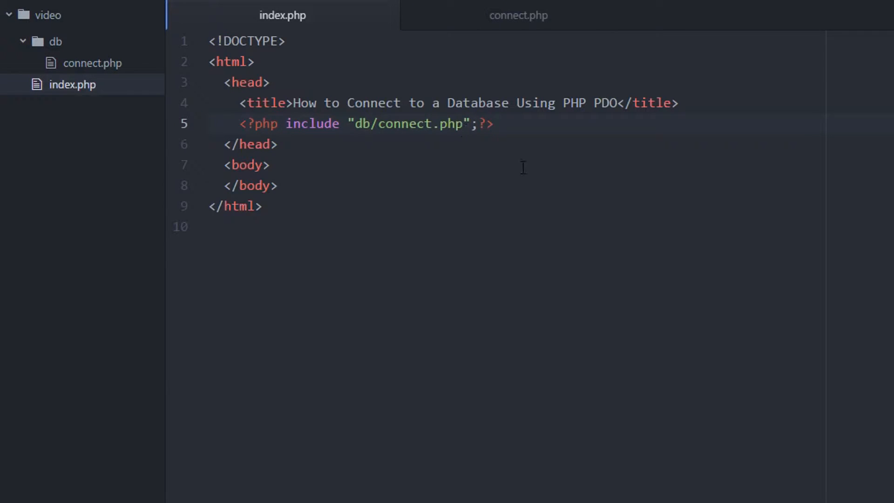
{"action": "left_click", "coordinate": [495, 124]}
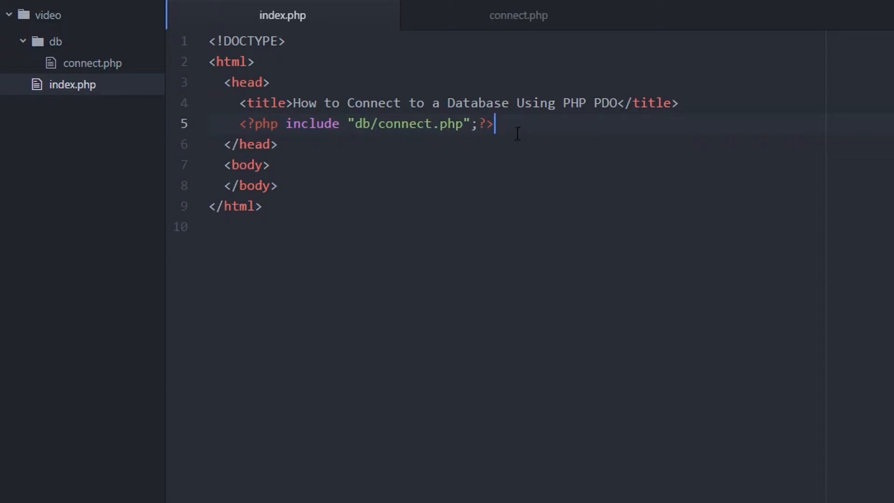
{"action": "left_click_drag", "start_coordinate": [493, 124], "coordinate": [240, 124]}
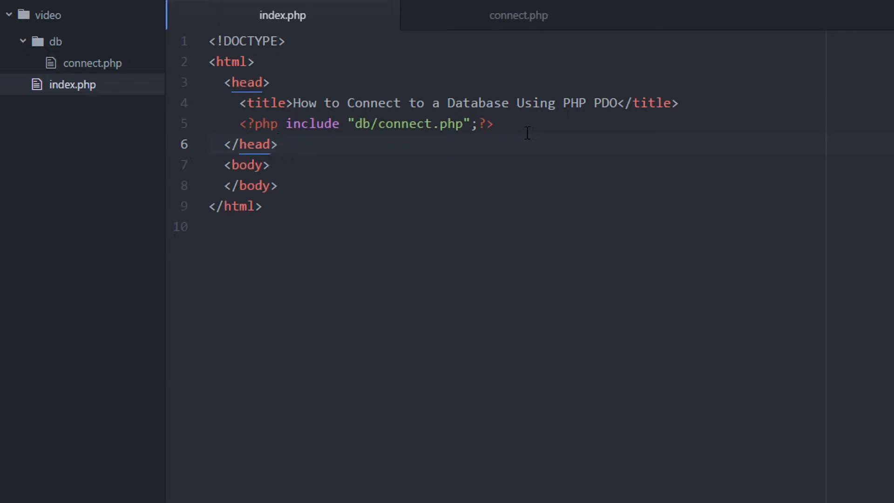
{"action": "left_click", "coordinate": [279, 144]}
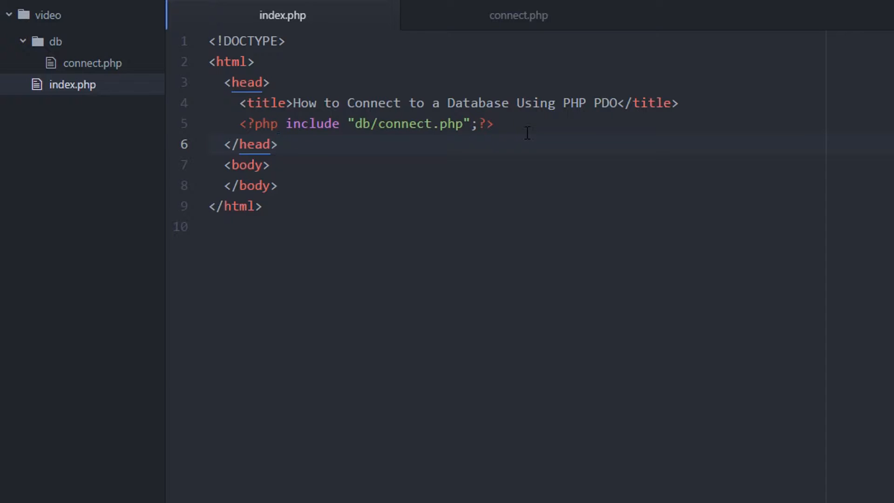
{"action": "left_click", "coordinate": [278, 144]}
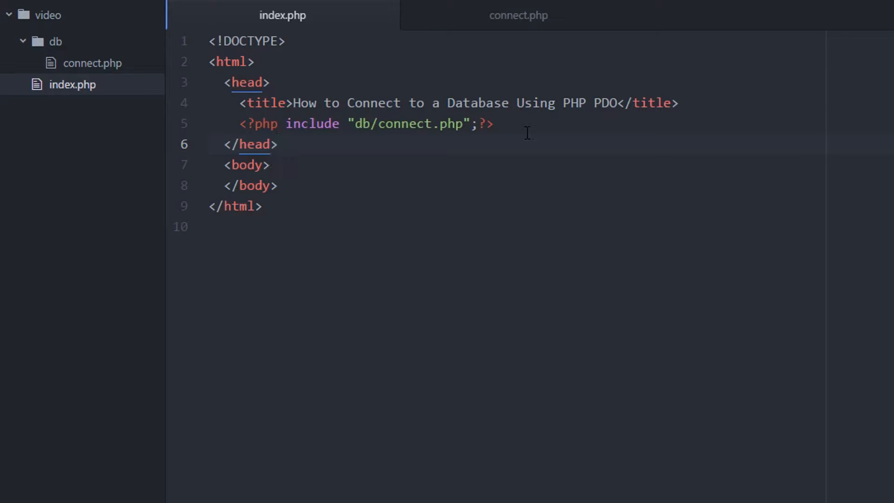
Step: Reopen connect.php and insert a blank line below the server information comment
{"action": "left_click", "coordinate": [518, 15]}
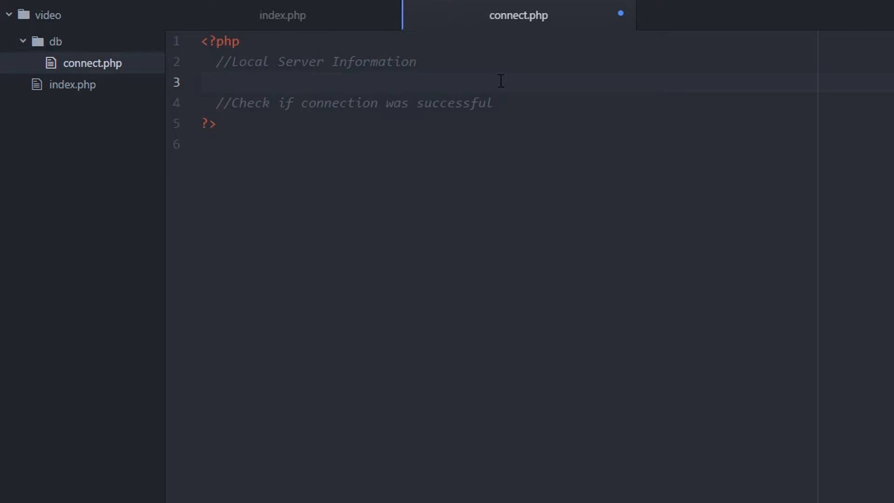
{"action": "left_click", "coordinate": [217, 82]}
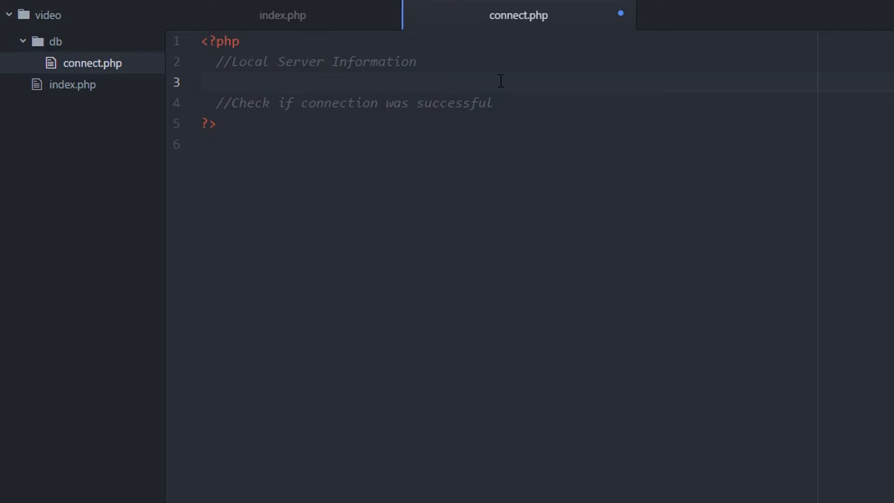
{"action": "left_click", "coordinate": [217, 83]}
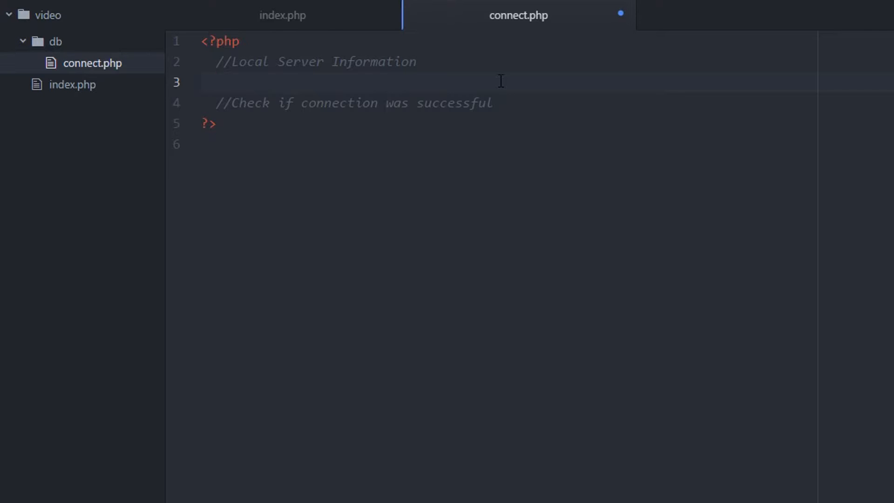
{"action": "key", "text": "Enter"}
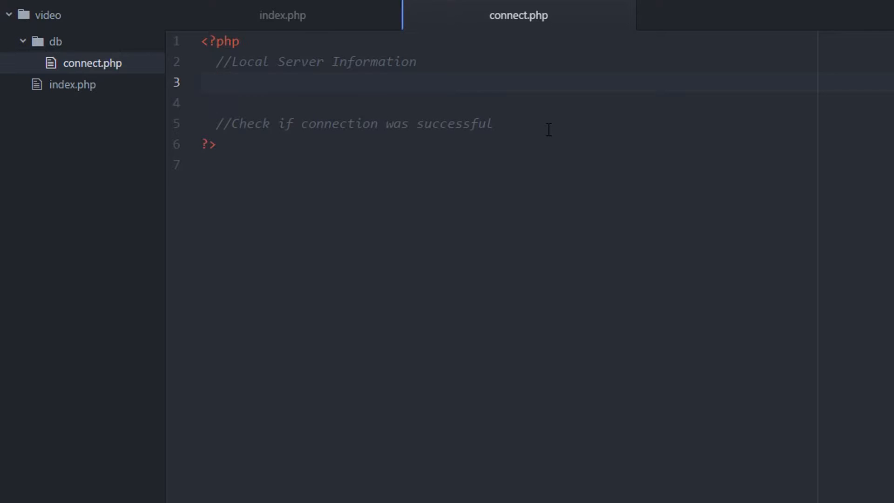
Step: Declare $server = "127.0.0.1" and $username = "root" in connect.php
{"action": "type", "text": "$s"}
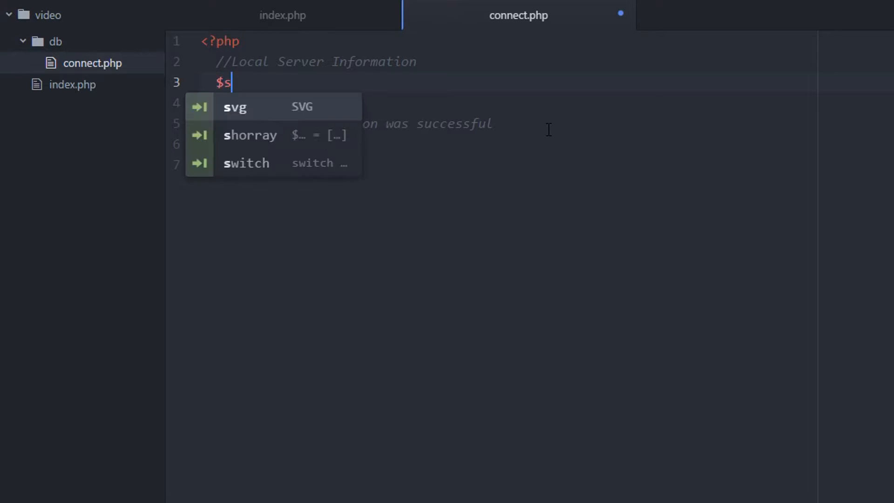
{"action": "type", "text": "erver"}
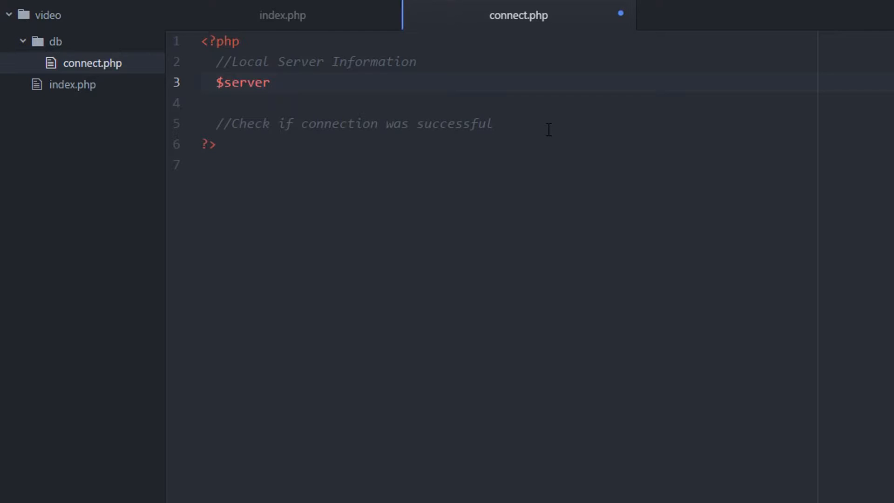
{"action": "type", "text": "= \"\""}
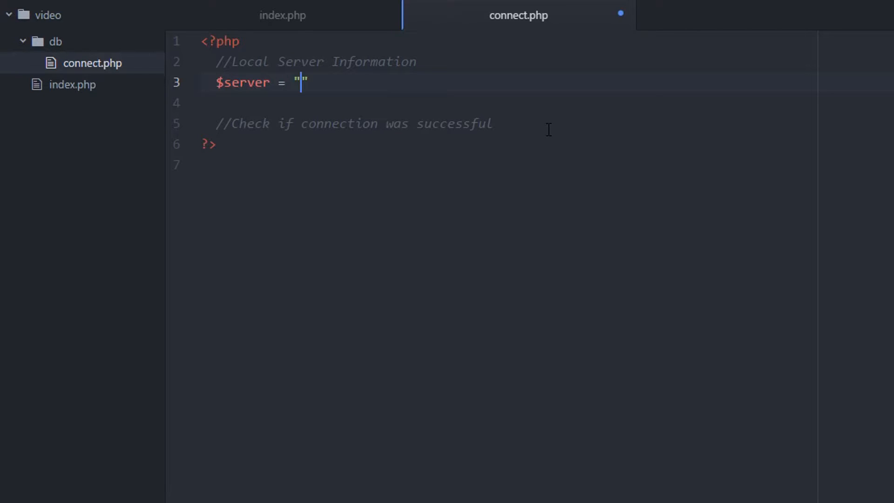
{"action": "type", "text": "127.0."}
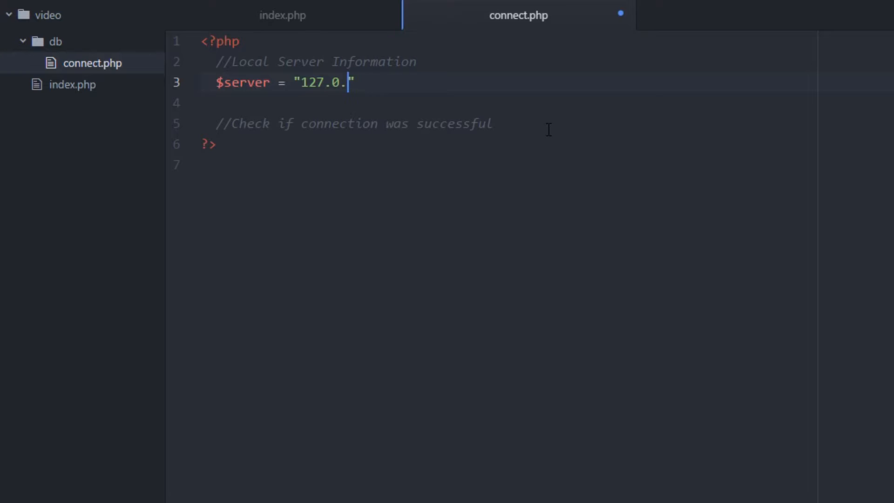
{"action": "type", "text": "0.1\";"}
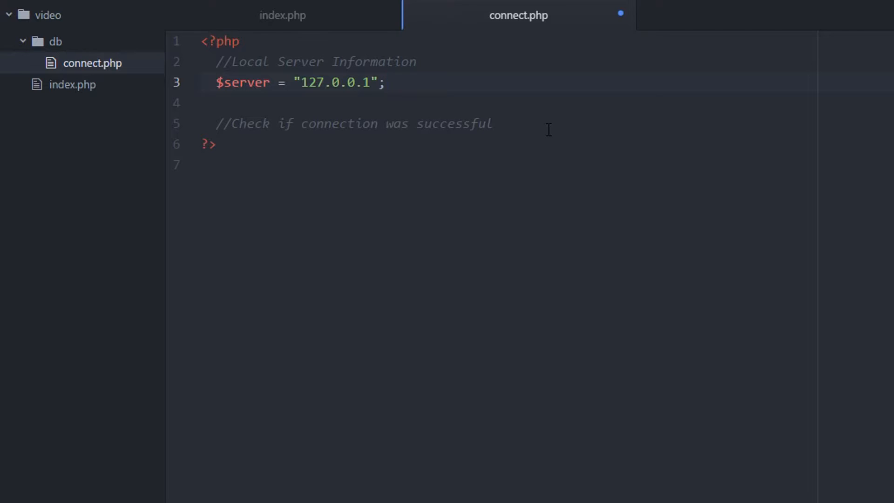
{"action": "type", "text": "$us"}
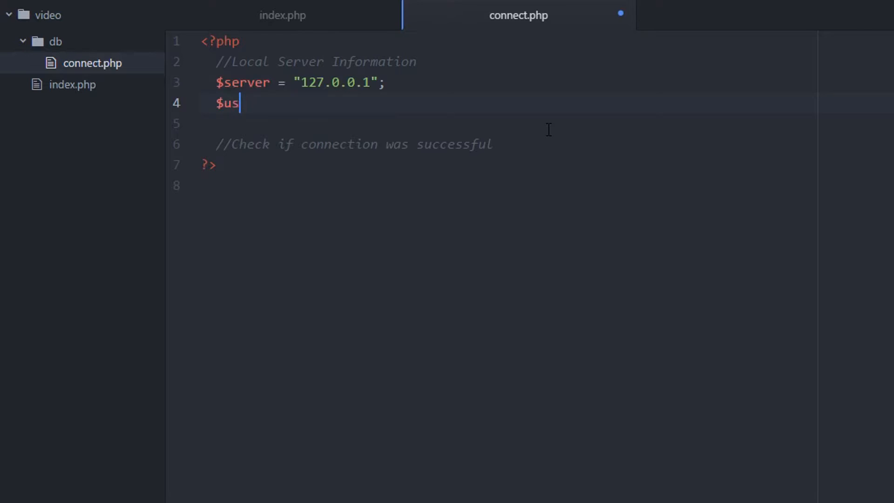
{"action": "type", "text": "erna"}
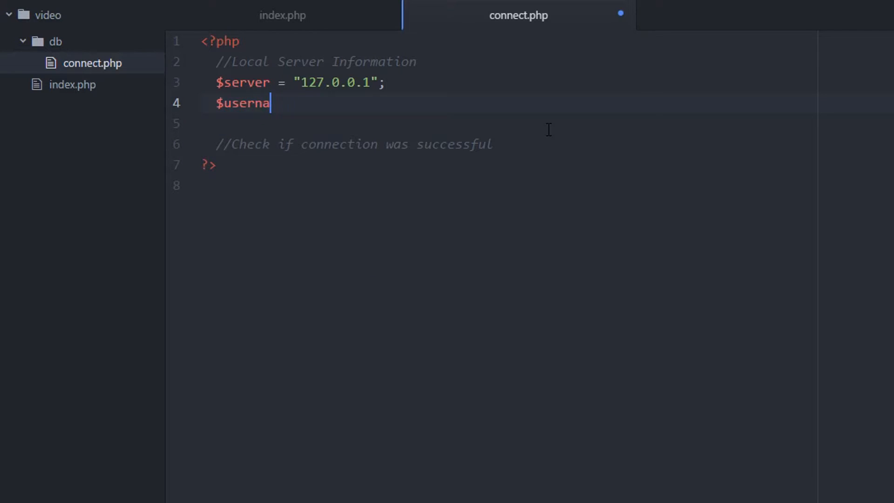
{"action": "type", "text": "me = \"\""}
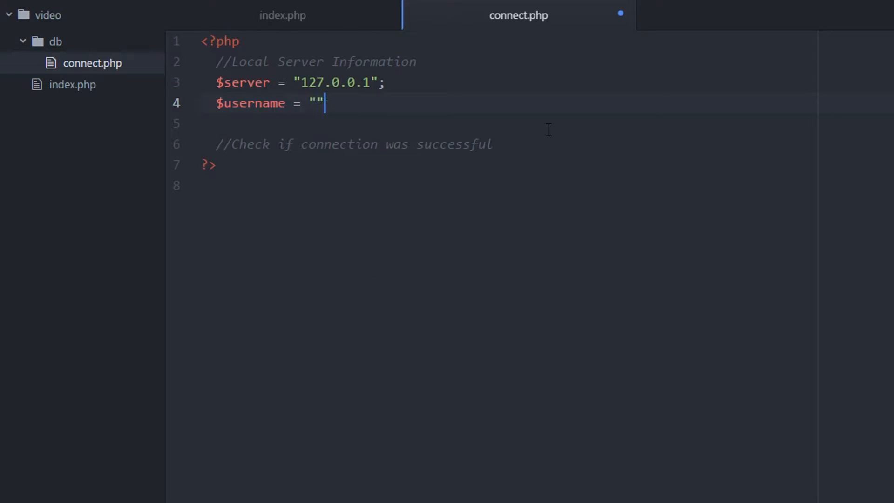
{"action": "type", "text": ";"}
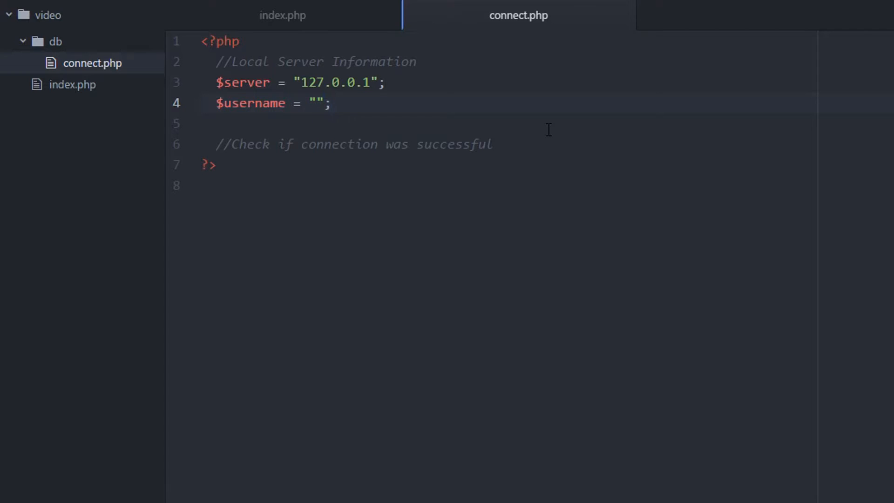
{"action": "type", "text": "roo"}
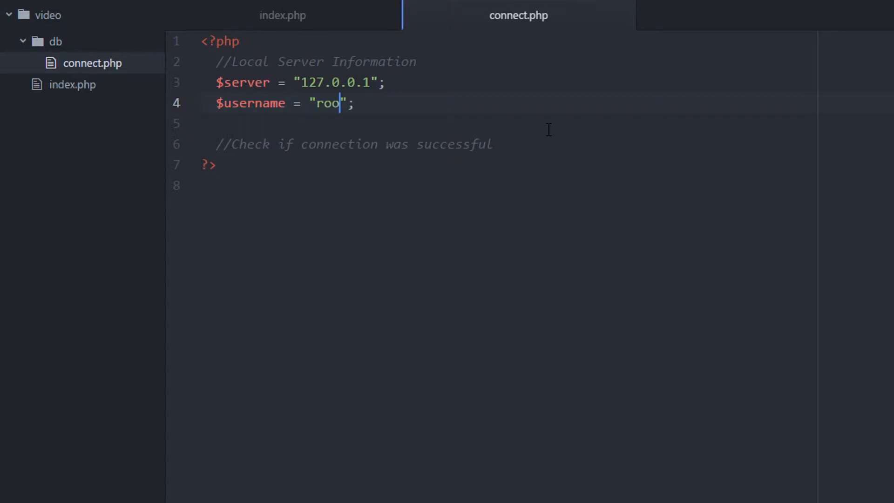
{"action": "type", "text": "t"}
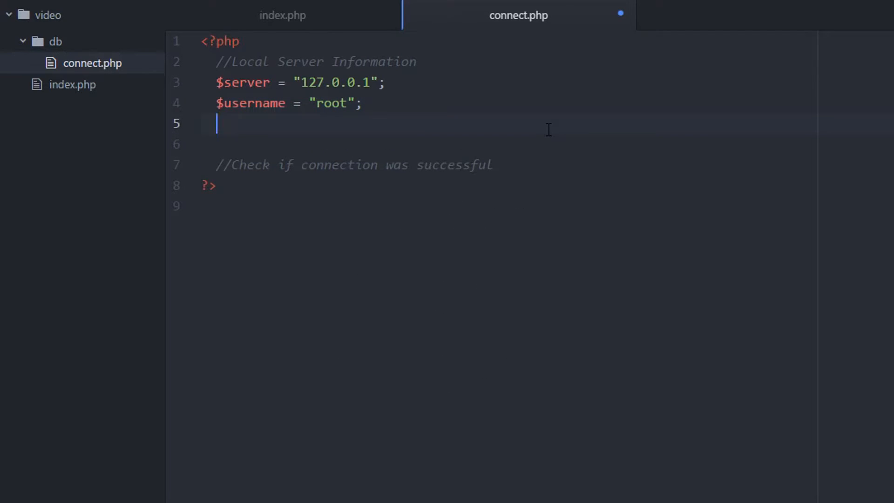
Step: Declare an empty $password and begin a $db variable
{"action": "type", "text": "4p"}
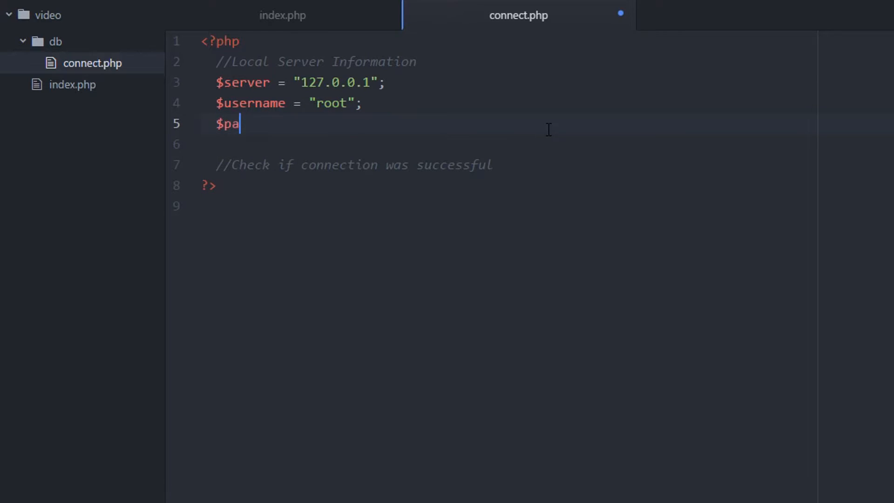
{"action": "type", "text": "ssword ="}
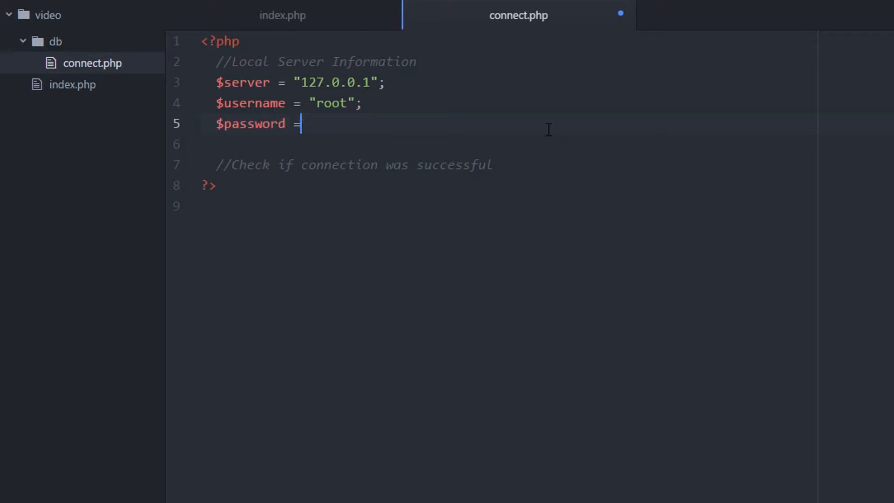
{"action": "type", "text": "\"\";"}
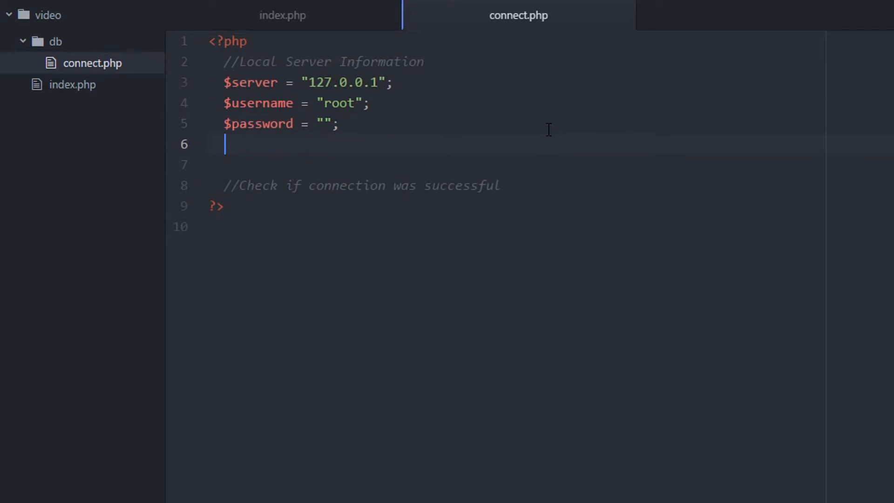
{"action": "type", "text": "$db"}
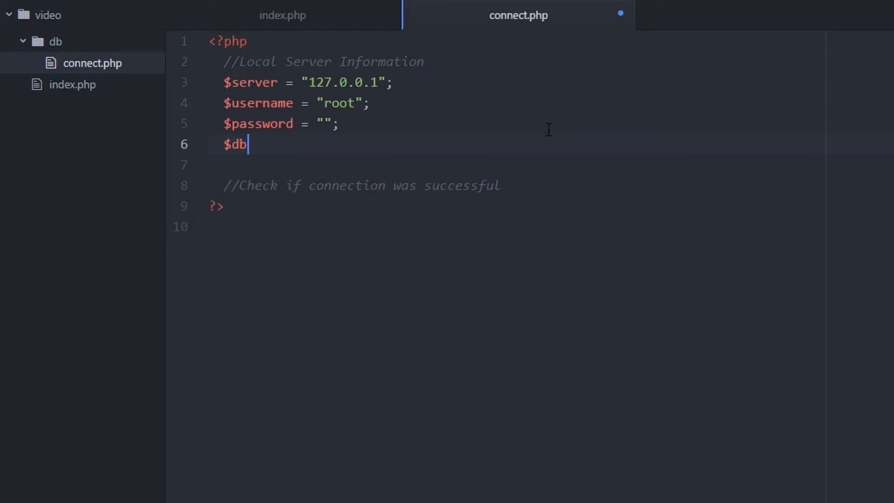
{"action": "type", "text": "= \"\""}
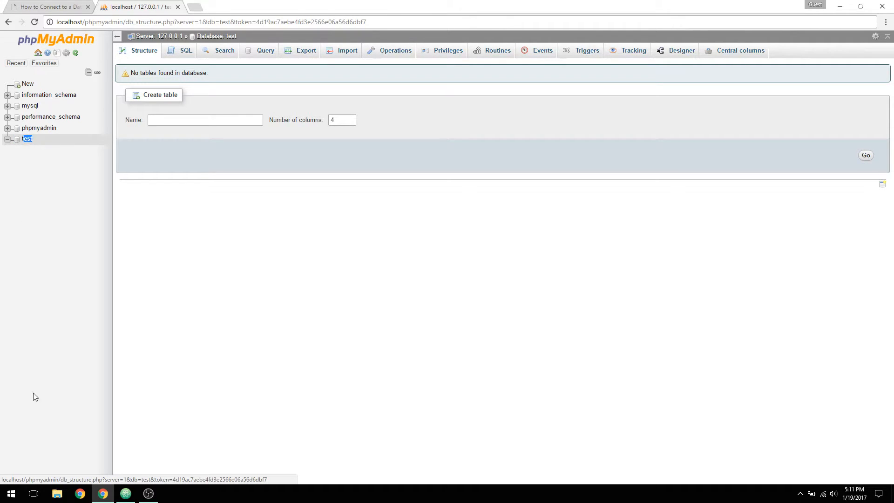
Step: View the empty 'test' database in phpMyAdmin to confirm the database name
{"action": "left_click", "coordinate": [125, 493]}
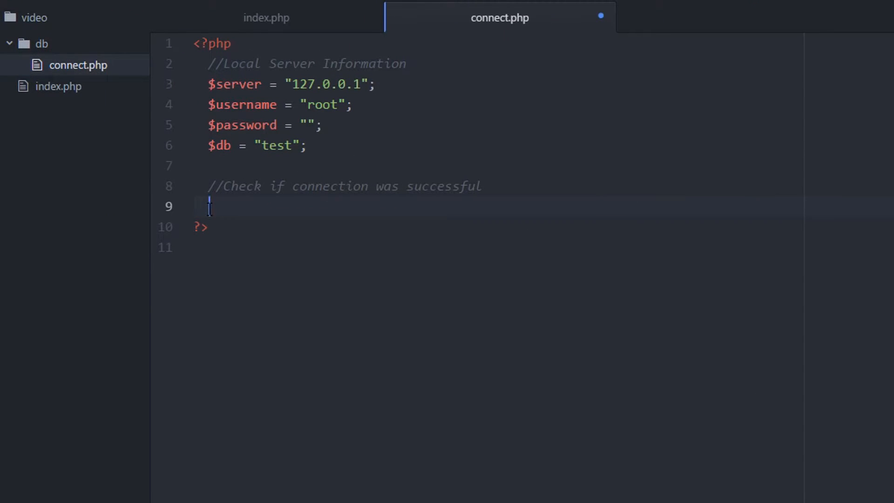
Step: Add an empty try/catch block skeleton to connect.php
{"action": "type", "text": "try"}
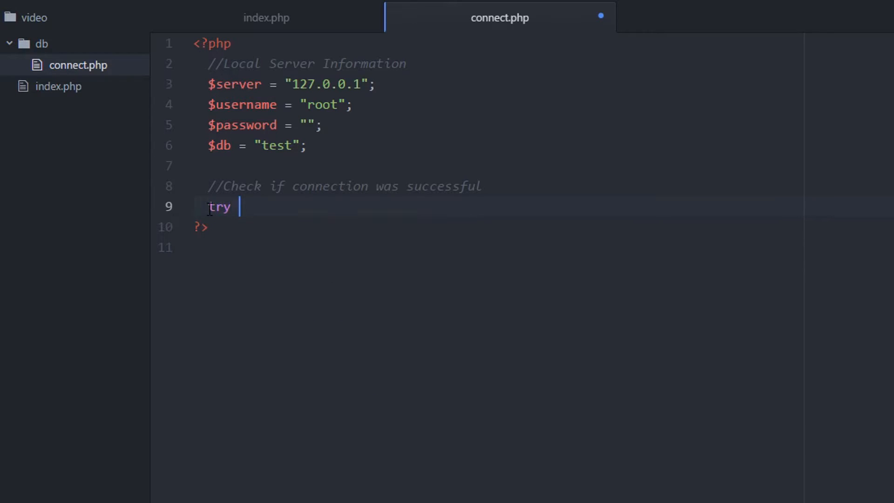
{"action": "type", "text": "{}"}
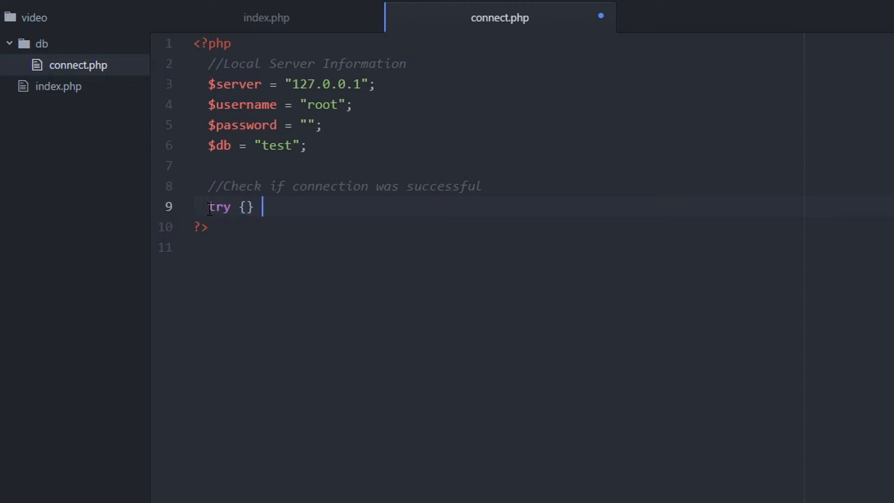
{"action": "type", "text": "catch"}
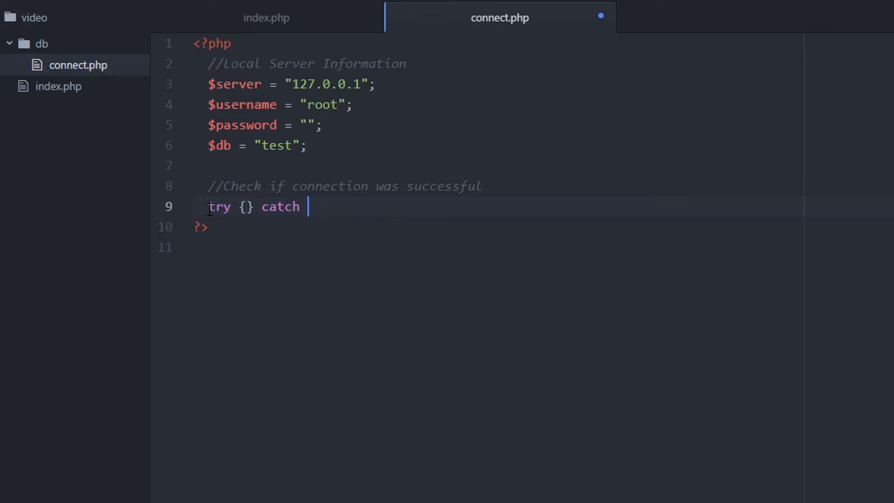
{"action": "type", "text": "{"}
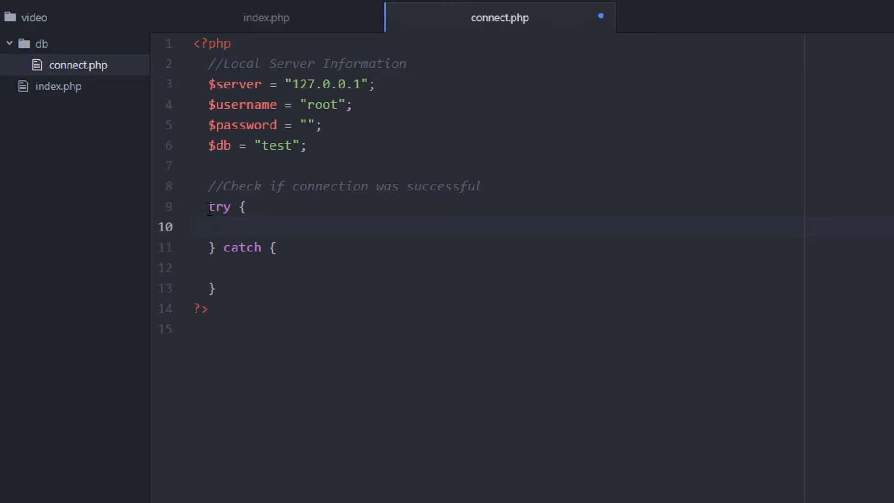
Step: Start the try block with $handle = new PDO("");
{"action": "left_click", "coordinate": [224, 226]}
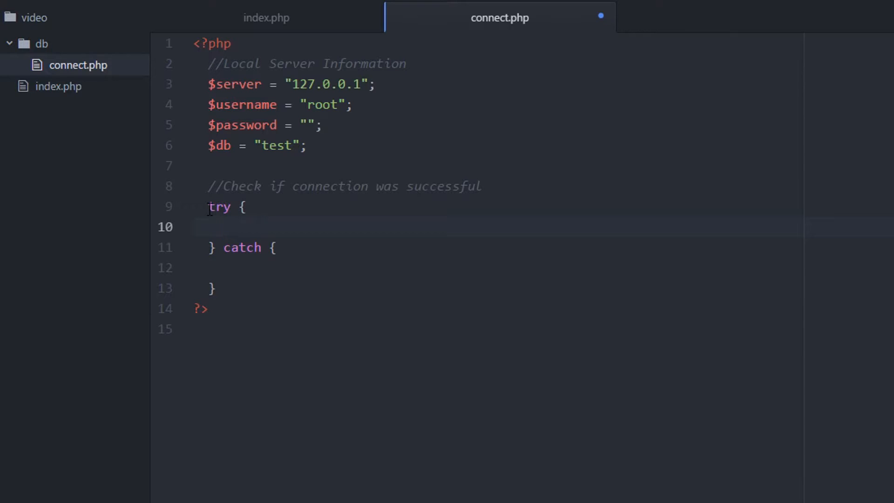
{"action": "type", "text": "$handle"}
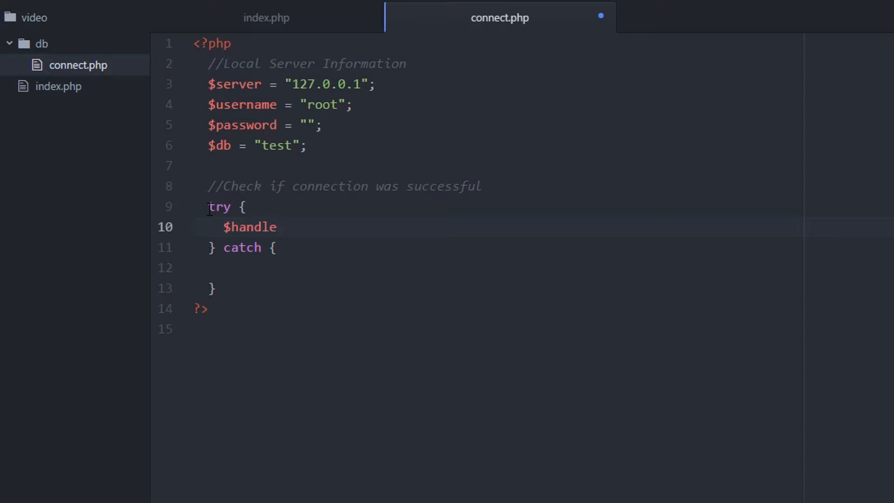
{"action": "type", "text": "= new"}
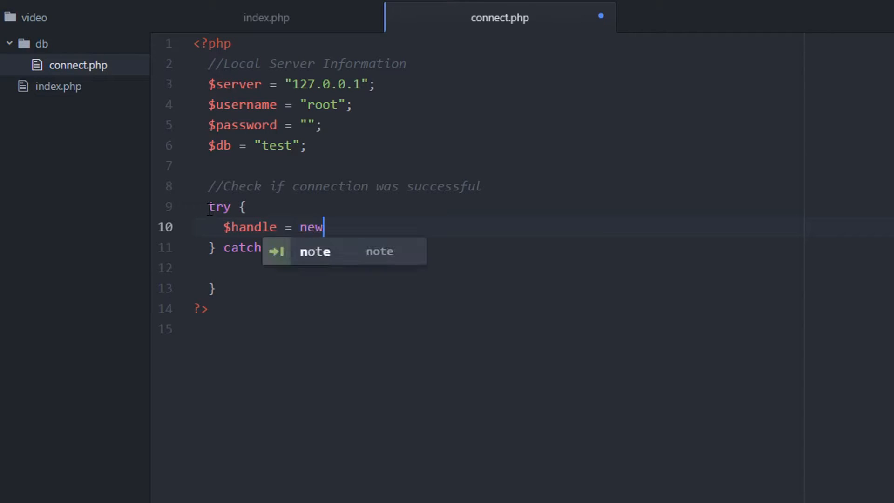
{"action": "type", "text": "PDO"}
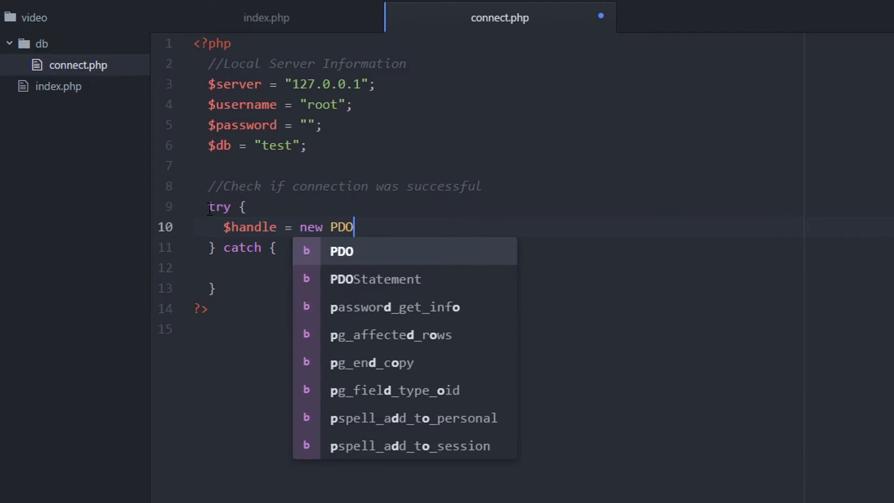
{"action": "type", "text": "();"}
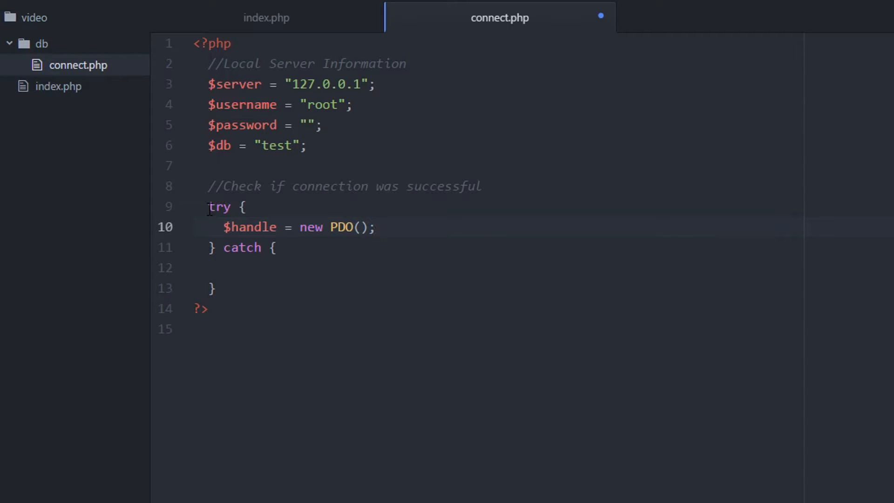
{"action": "type", "text": "\"\""}
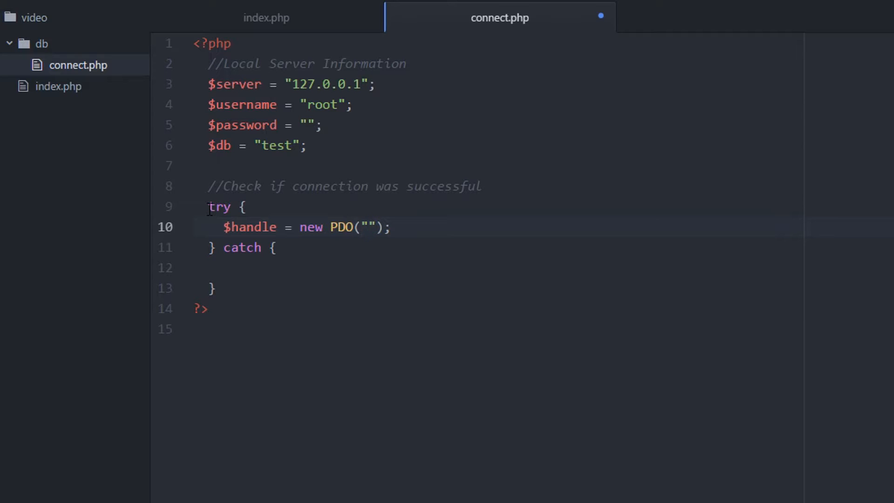
Step: Fill the PDO connection string with mysql:host=$server;dbname=$db
{"action": "left_click", "coordinate": [370, 227]}
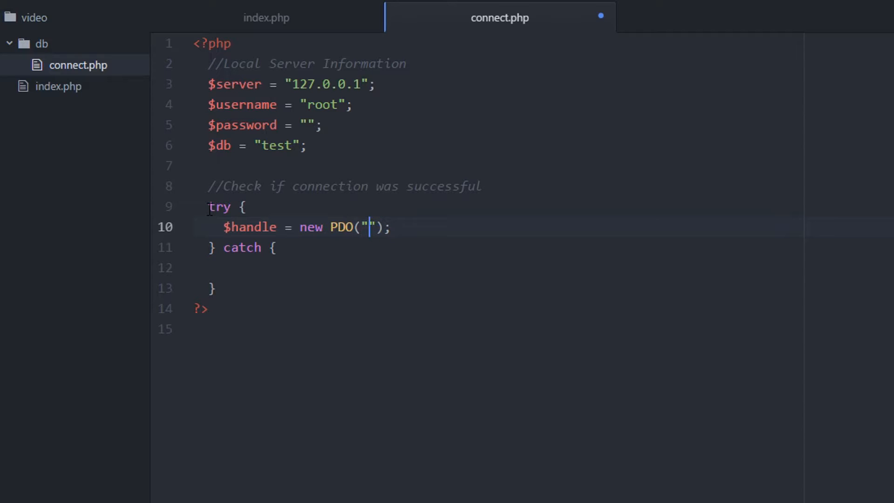
{"action": "type", "text": "mysql"}
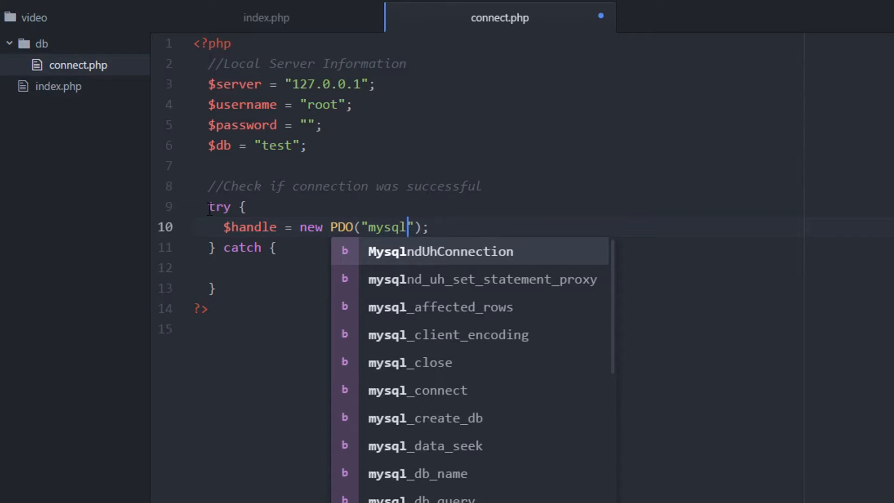
{"action": "type", "text": ":host"}
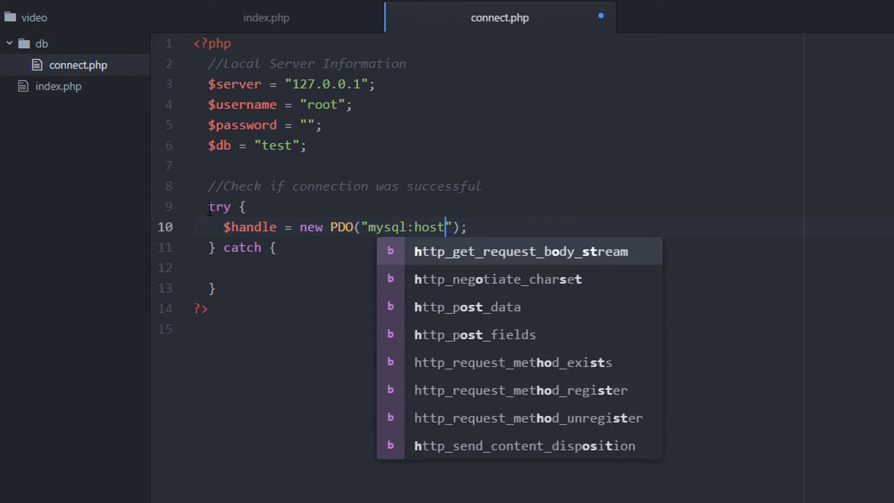
{"action": "type", "text": "=$"}
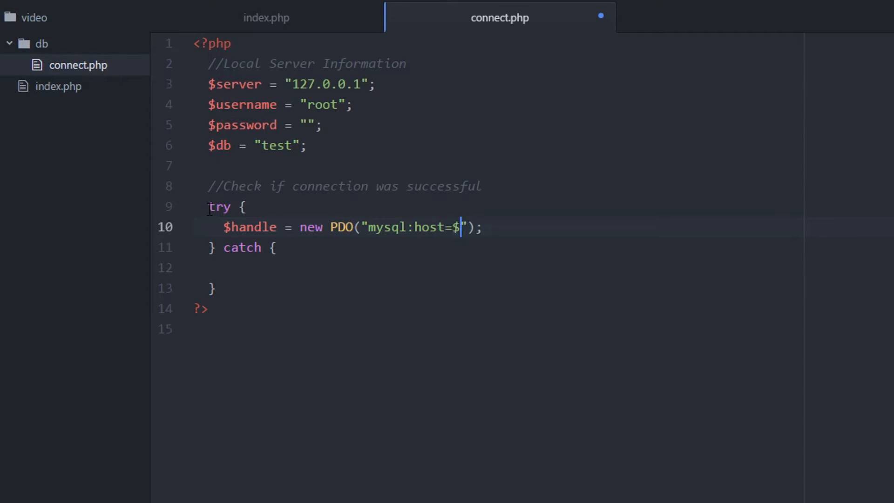
{"action": "type", "text": "er"}
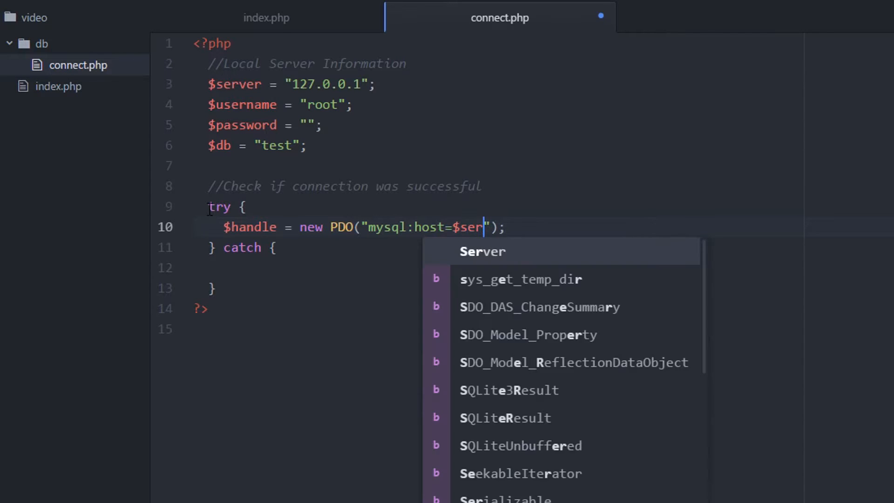
{"action": "key", "text": "Tab"}
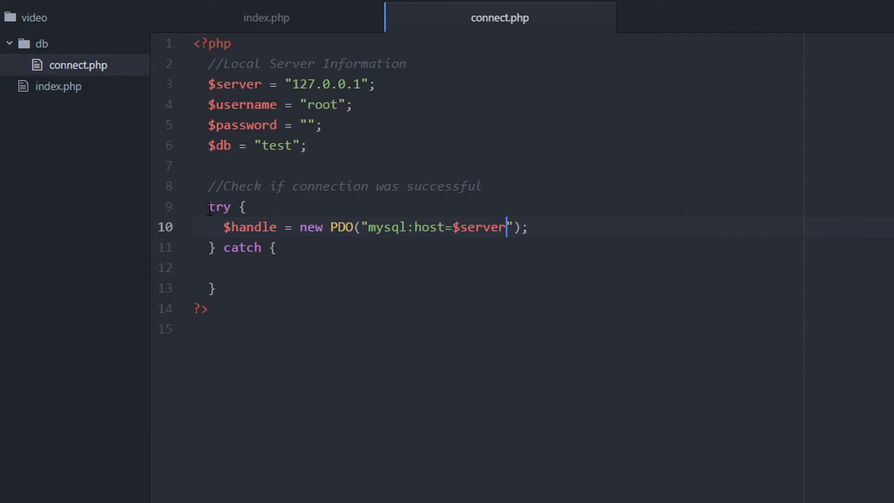
{"action": "type", "text": ";"}
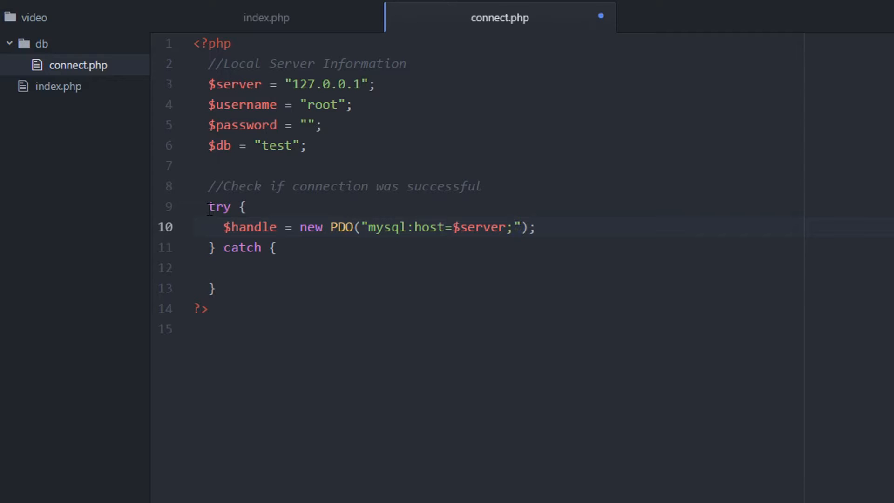
{"action": "type", "text": "d"}
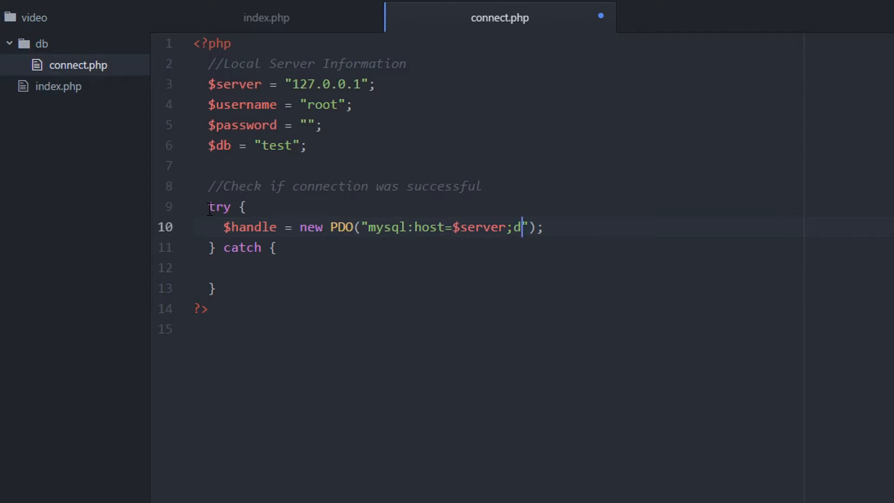
{"action": "type", "text": "bname"}
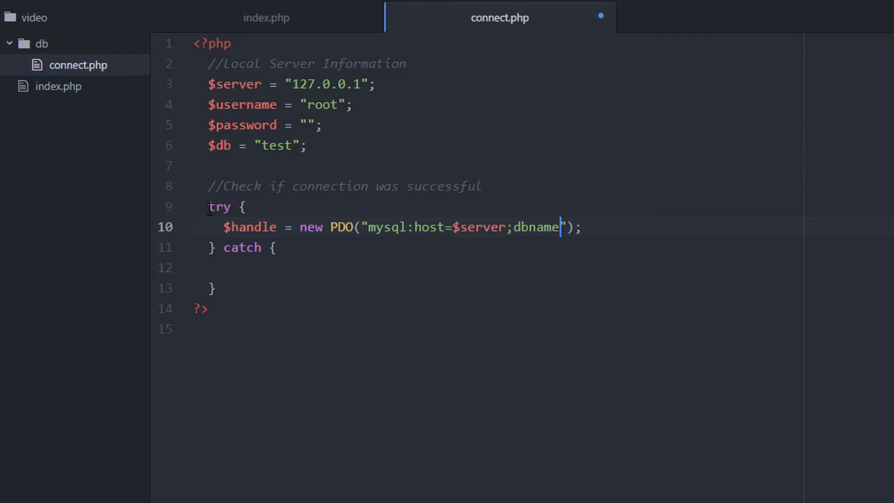
{"action": "type", "text": "="}
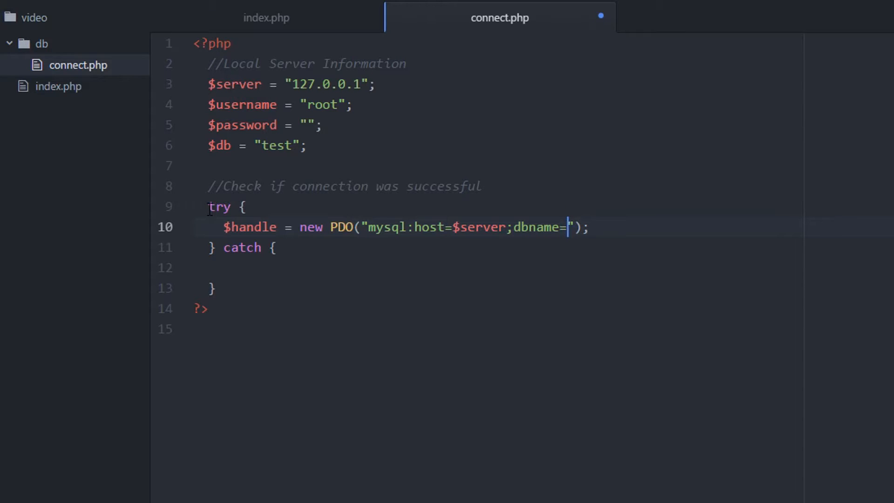
{"action": "type", "text": "$db"}
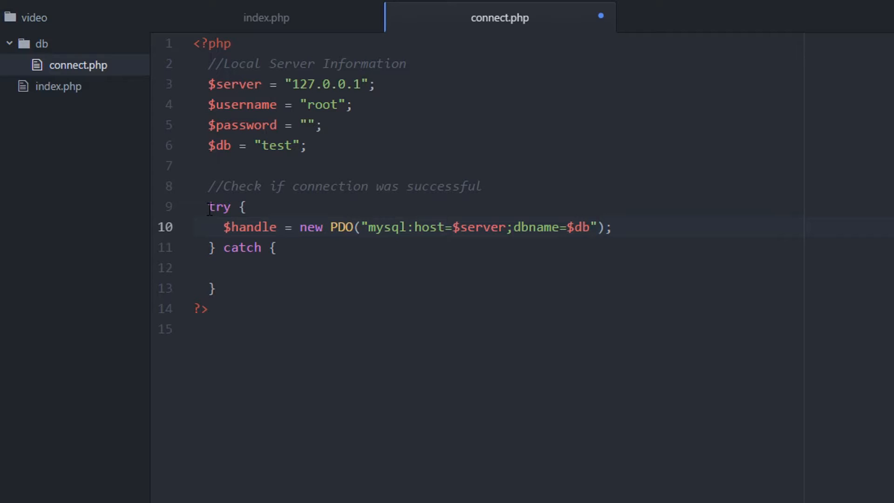
{"action": "type", "text": ","}
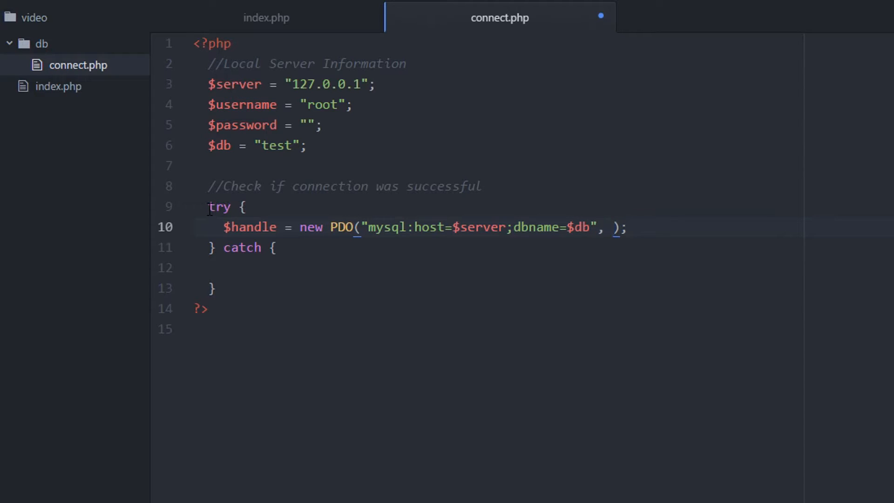
Step: Add $username and $password as the remaining PDO arguments
{"action": "type", "text": "\""}
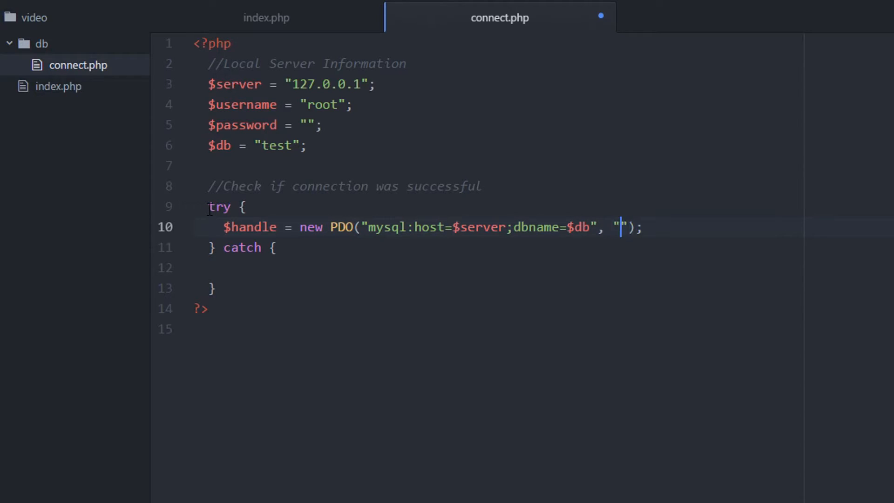
{"action": "type", "text": "$s"}
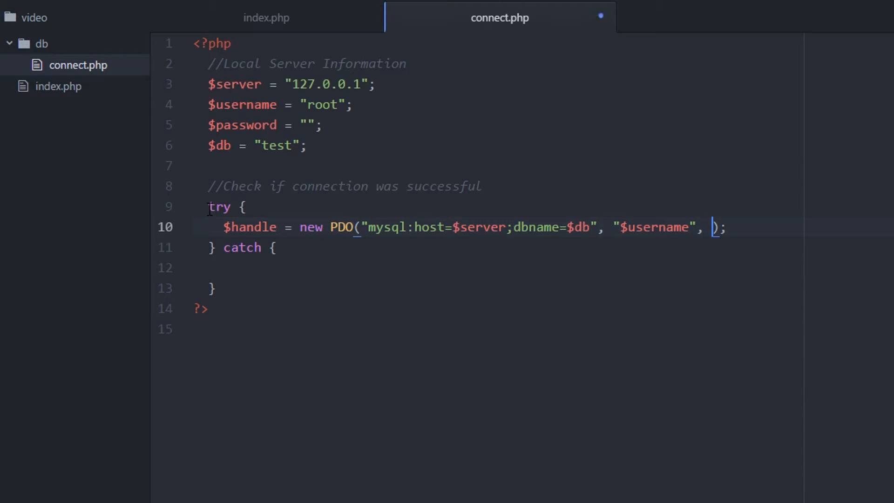
{"action": "type", "text": "\"\""}
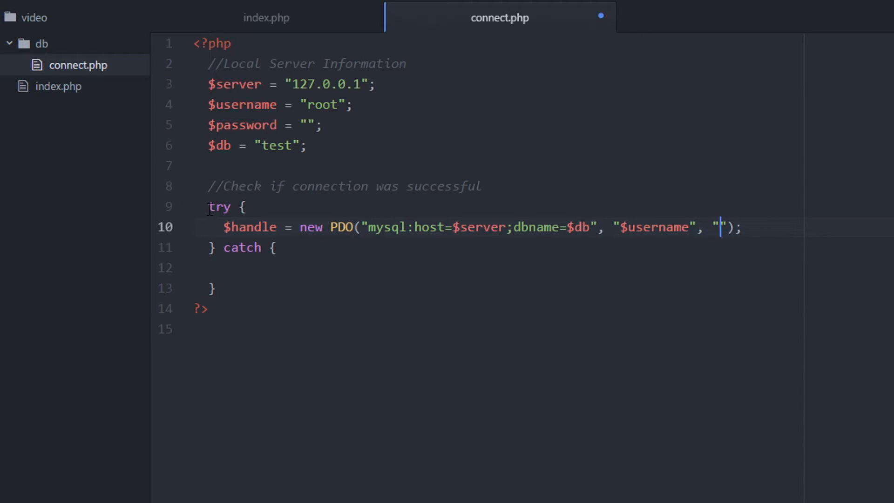
{"action": "type", "text": "$"}
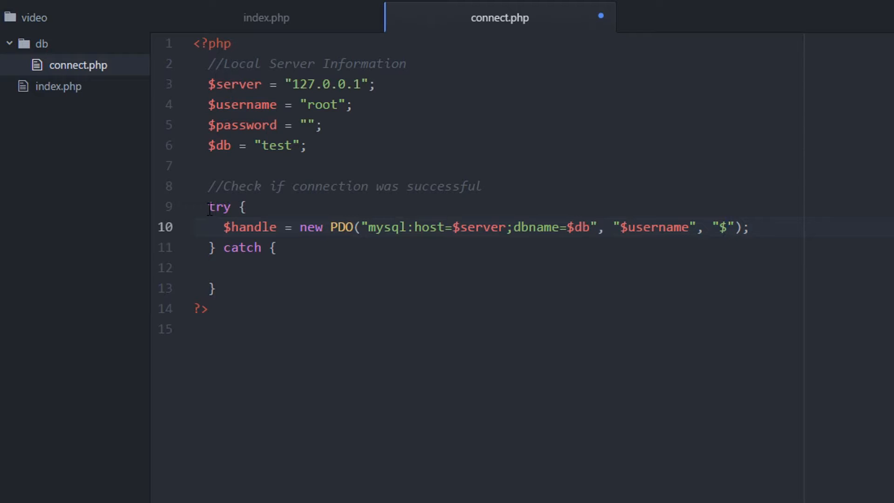
{"action": "type", "text": "pass"}
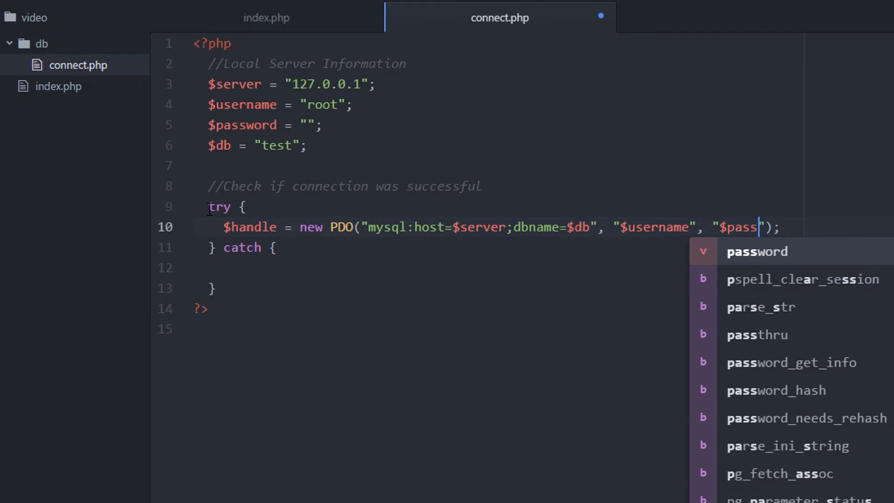
{"action": "key", "text": "Enter"}
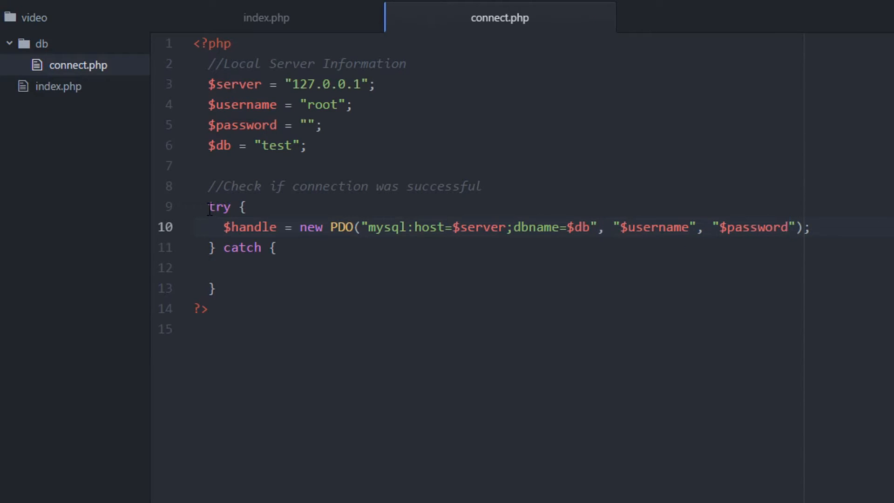
Step: Open a new empty line directly below the PDO connection line
{"action": "left_click", "coordinate": [790, 227]}
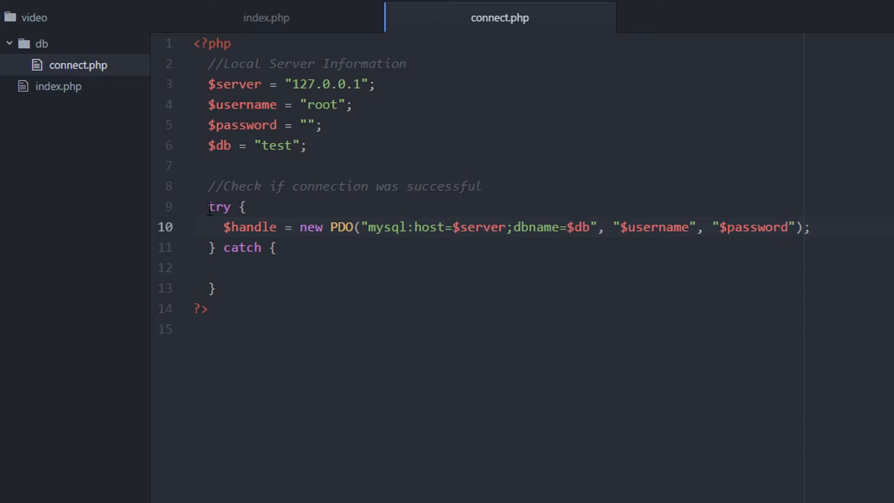
{"action": "left_click", "coordinate": [810, 227]}
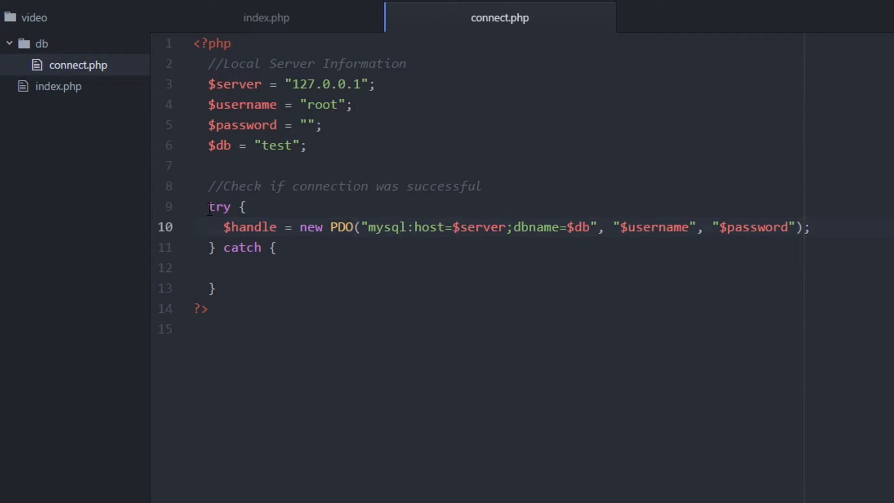
{"action": "key", "text": "Enter"}
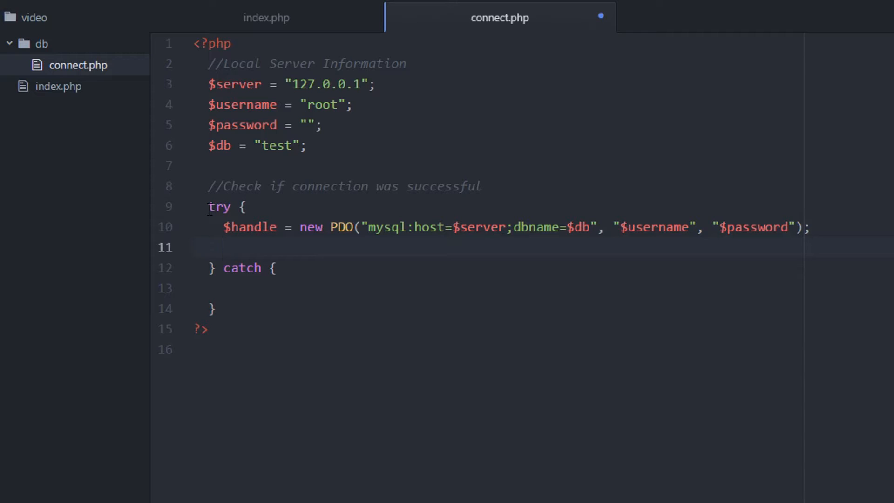
Step: Call $handle->setAttribute(PDO::ATTR_ERRMODE, PDO::ERRMODE_EXCEPTION) and save
{"action": "type", "text": "$handle->setAttrib"}
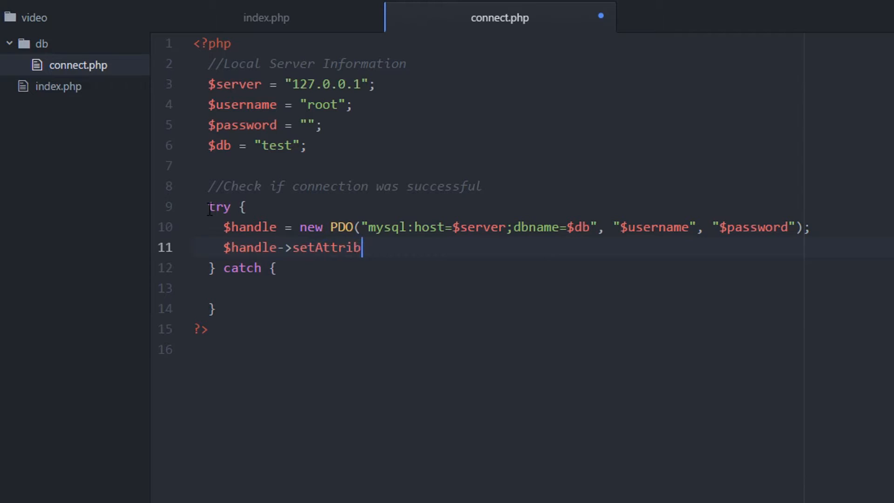
{"action": "type", "text": "ute();"}
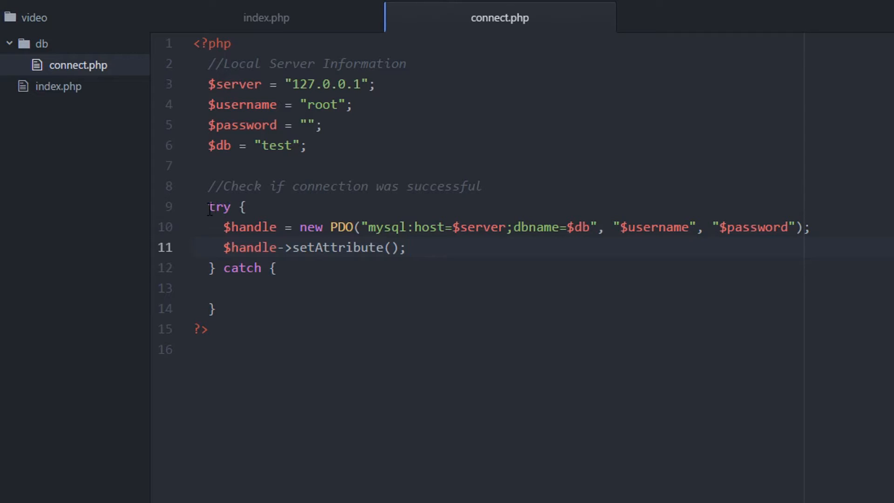
{"action": "type", "text": "PDO"}
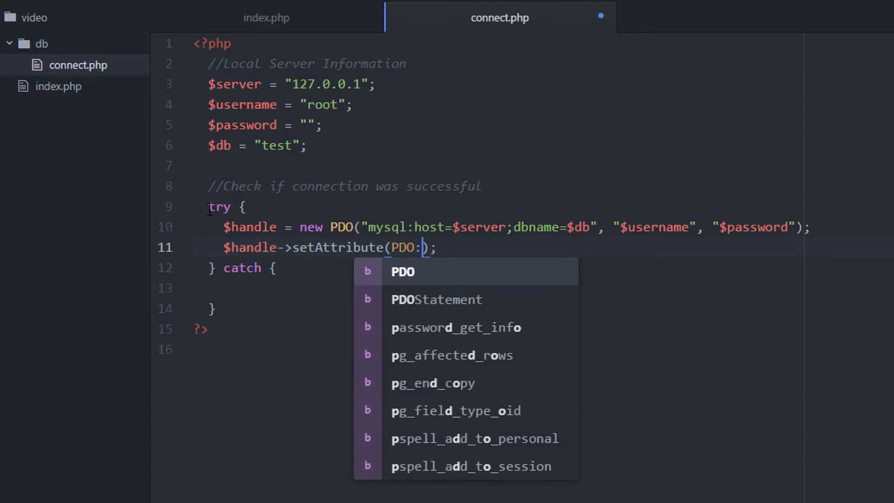
{"action": "type", "text": ":ATT"}
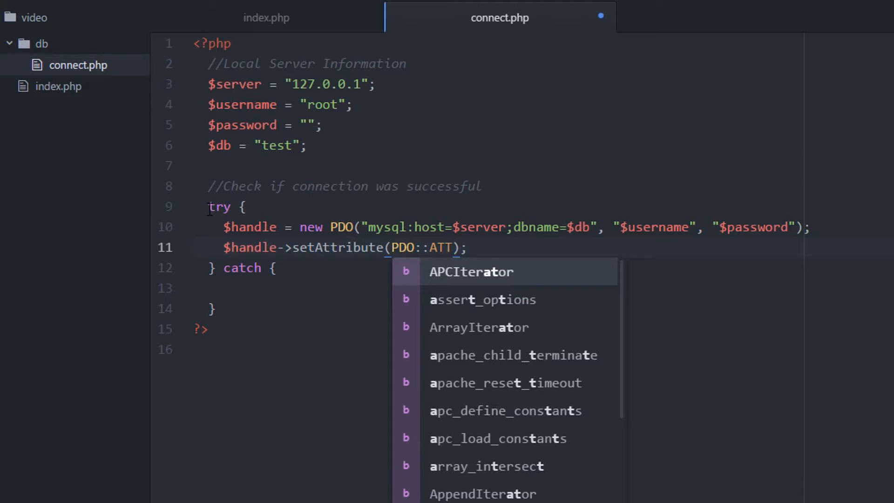
{"action": "type", "text": "R"}
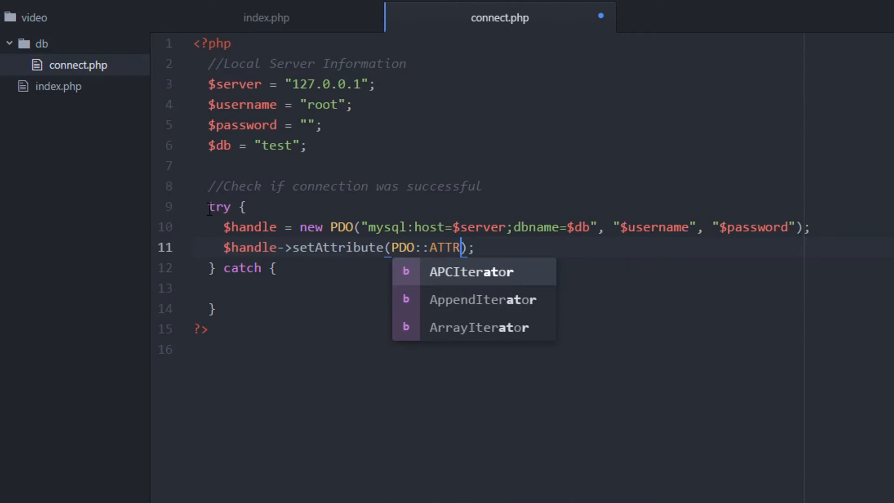
{"action": "type", "text": "_ER"}
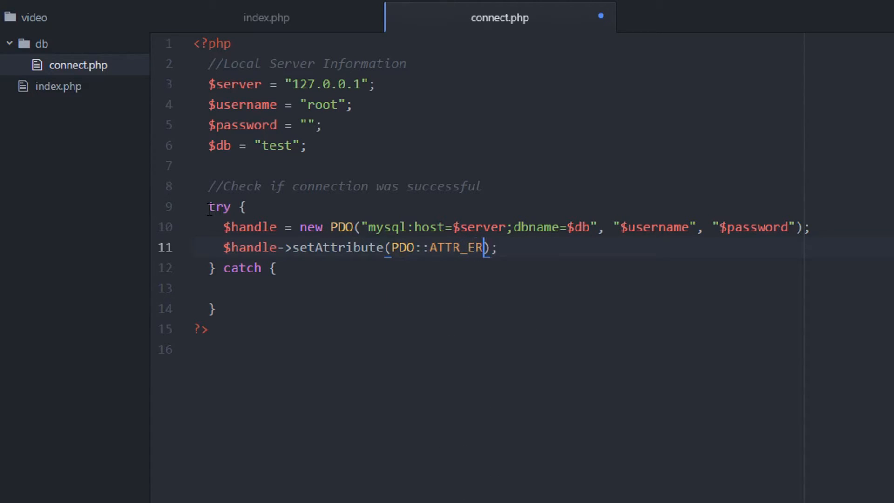
{"action": "type", "text": "RMODE,"}
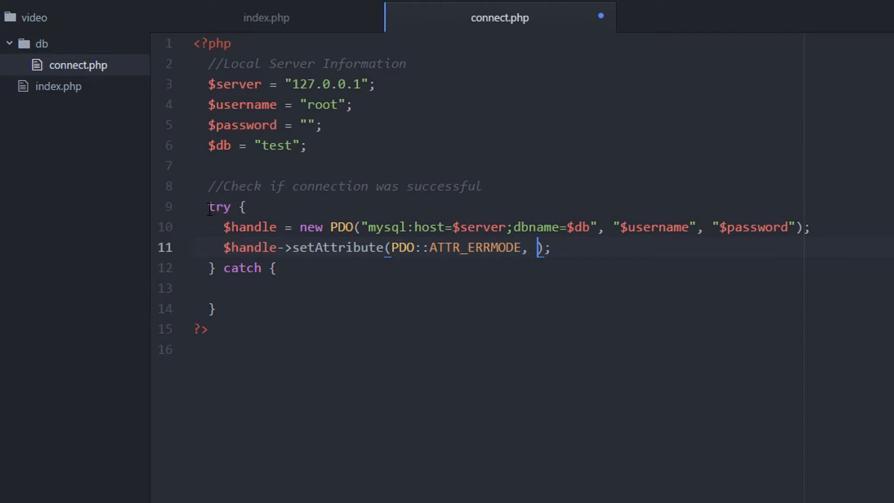
{"action": "type", "text": "PDO::"}
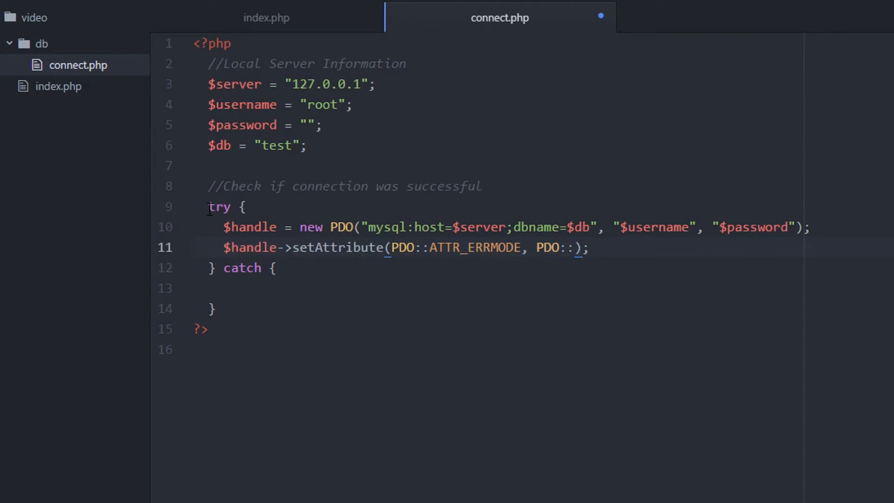
{"action": "type", "text": "ERRMOD"}
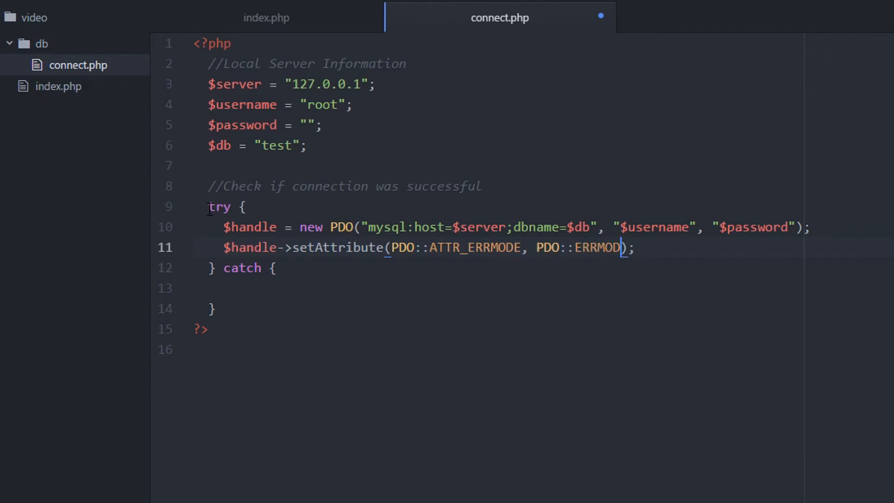
{"action": "type", "text": "_EXCEP"}
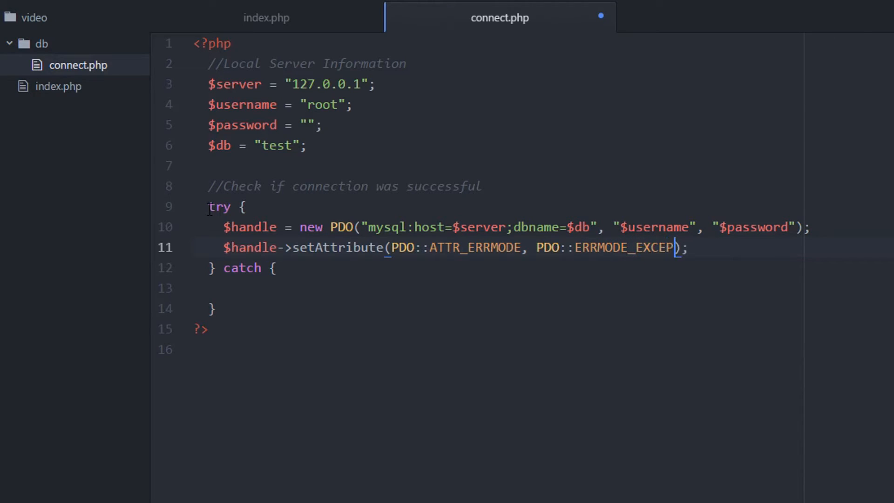
{"action": "type", "text": "TION"}
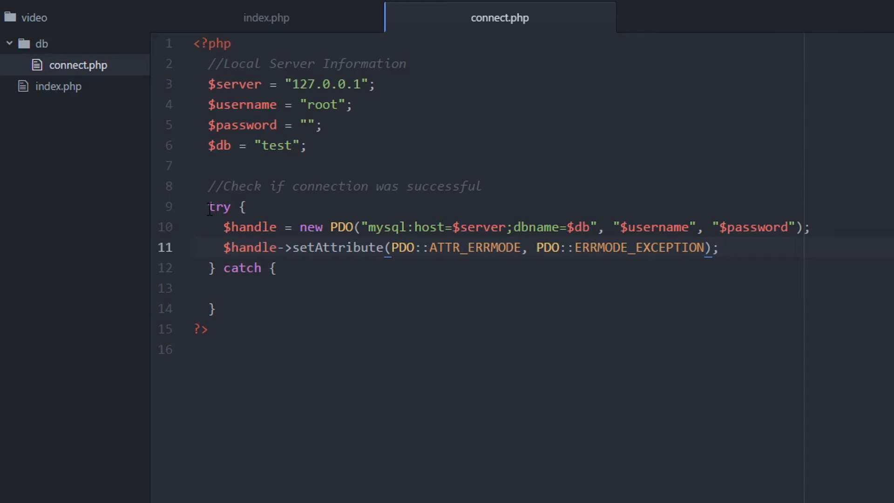
Step: Change the catch to catch (PDOException $e) and move into its empty body
{"action": "left_click", "coordinate": [707, 246]}
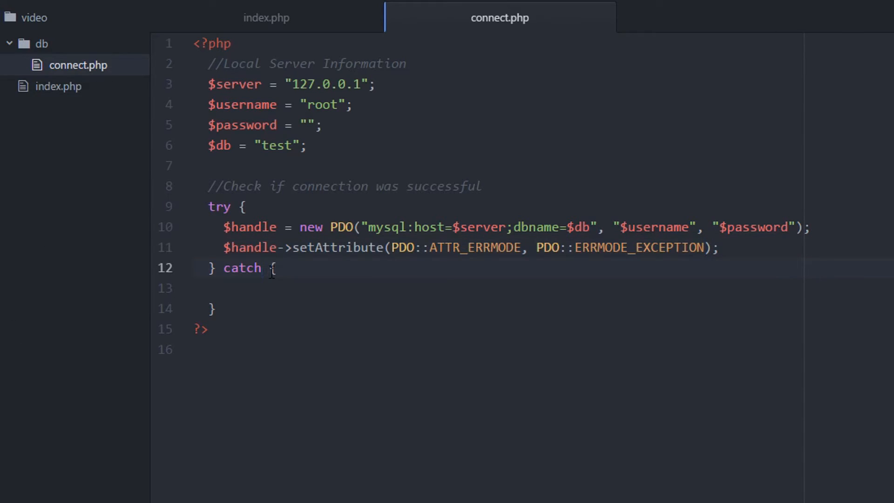
{"action": "type", "text": "()"}
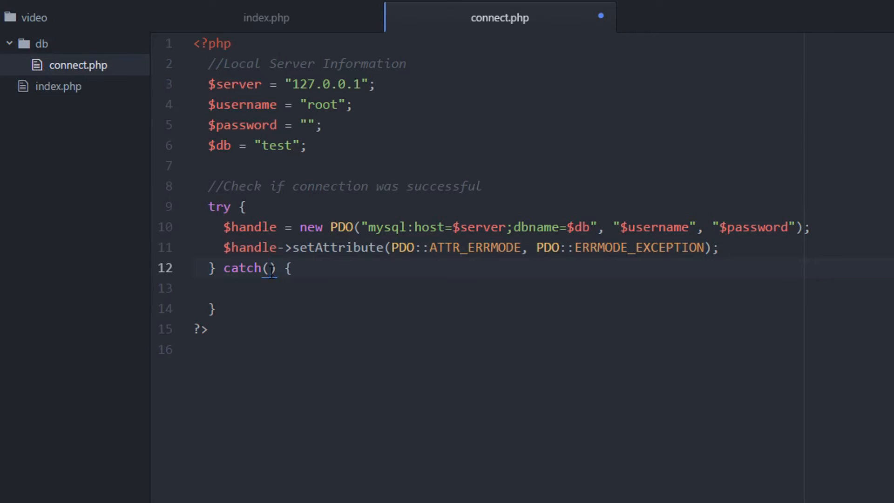
{"action": "type", "text": "PDOEXP"}
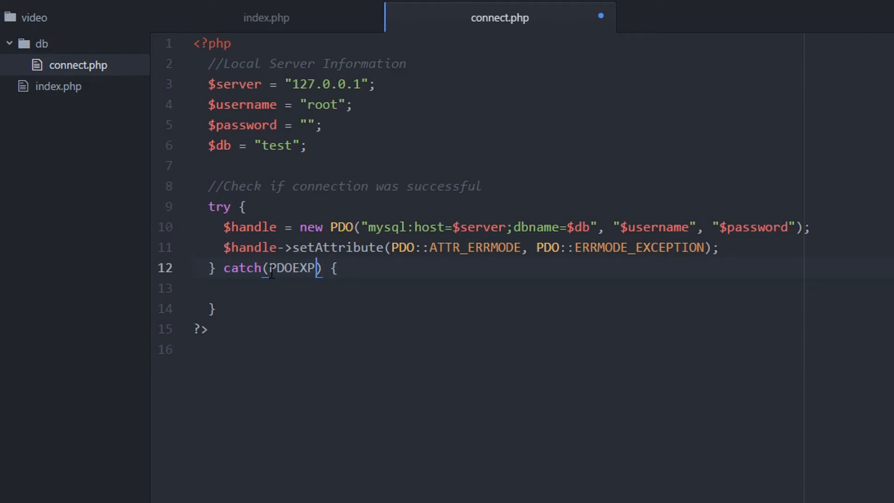
{"action": "key", "text": "Backspace"}
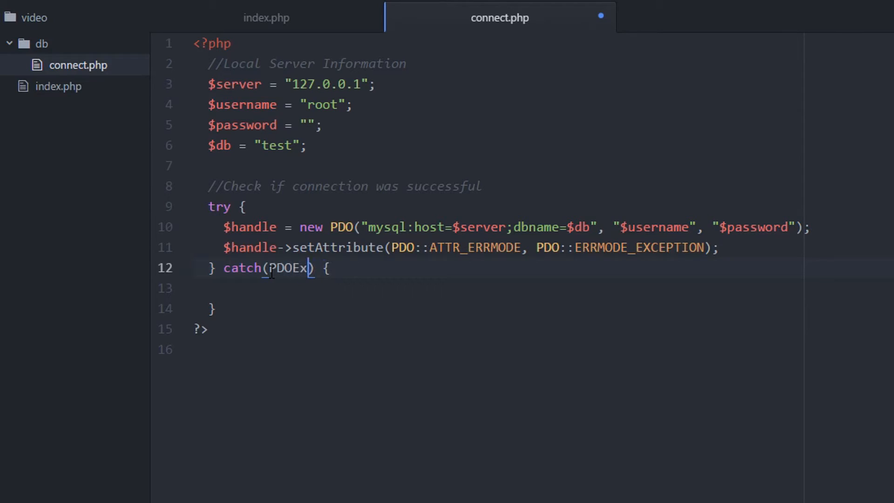
{"action": "type", "text": "ception"}
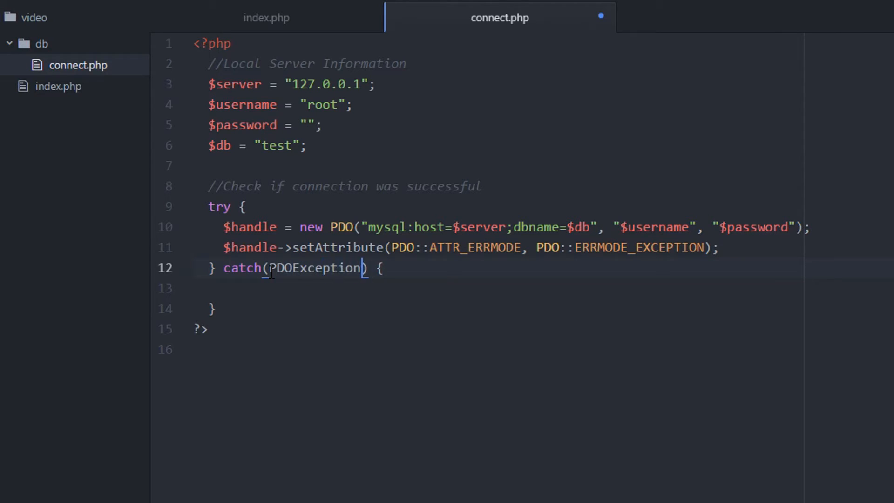
{"action": "type", "text": "$e"}
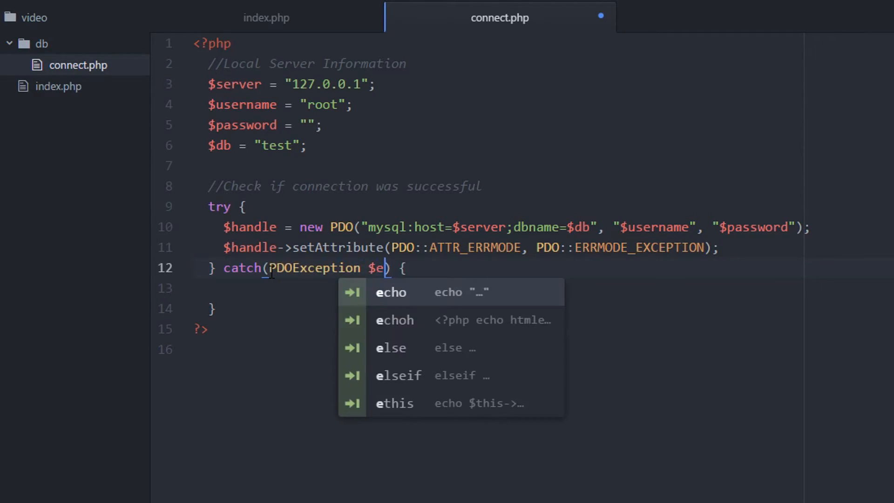
{"action": "key", "text": "Escape"}
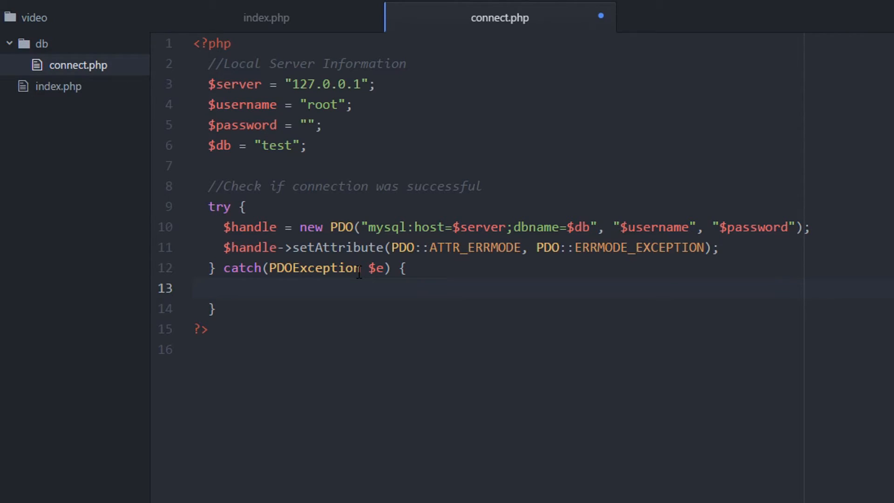
{"action": "left_click", "coordinate": [226, 287]}
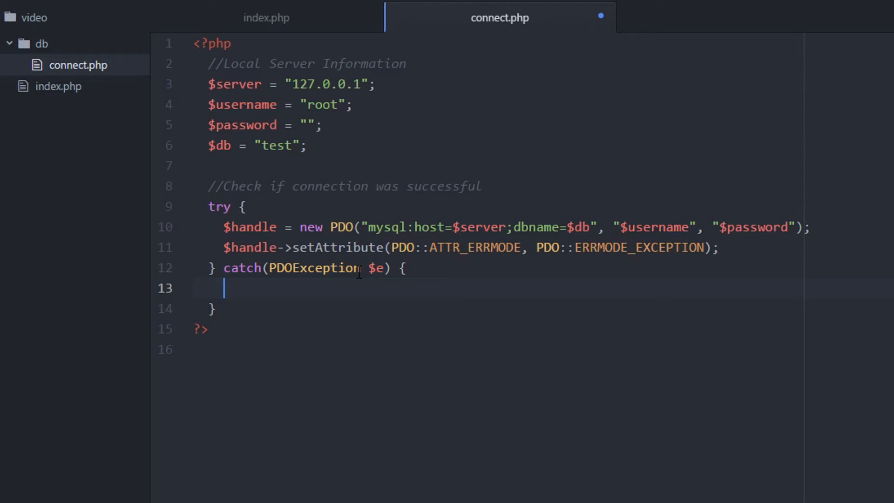
Step: Make the catch block die with "Oops. Something went wrong in the database."
{"action": "type", "text": "die()"}
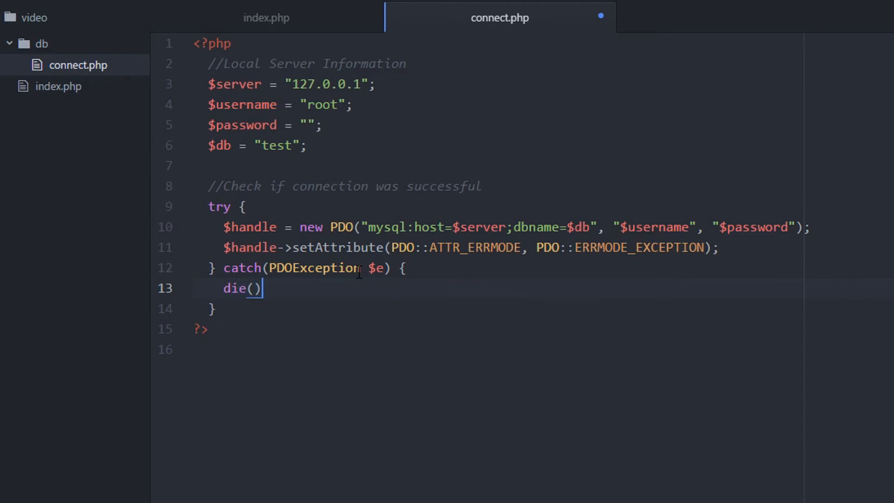
{"action": "type", "text": "\"\";"}
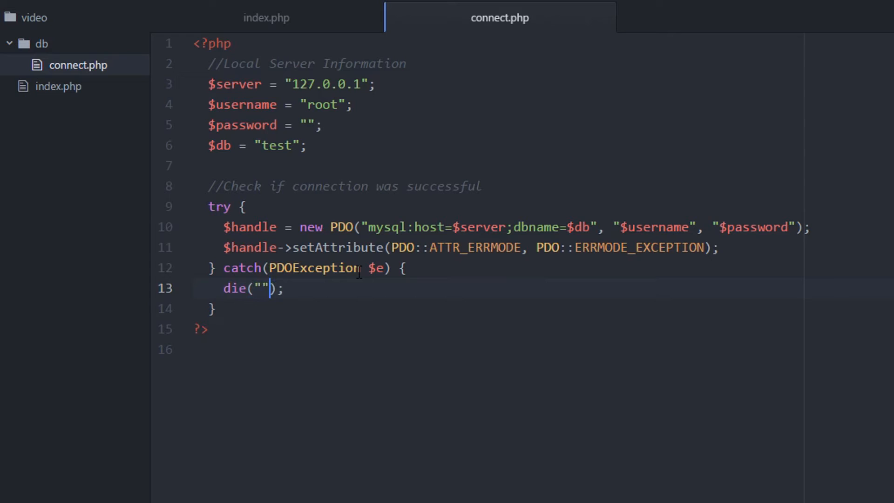
{"action": "type", "text": "Oops"}
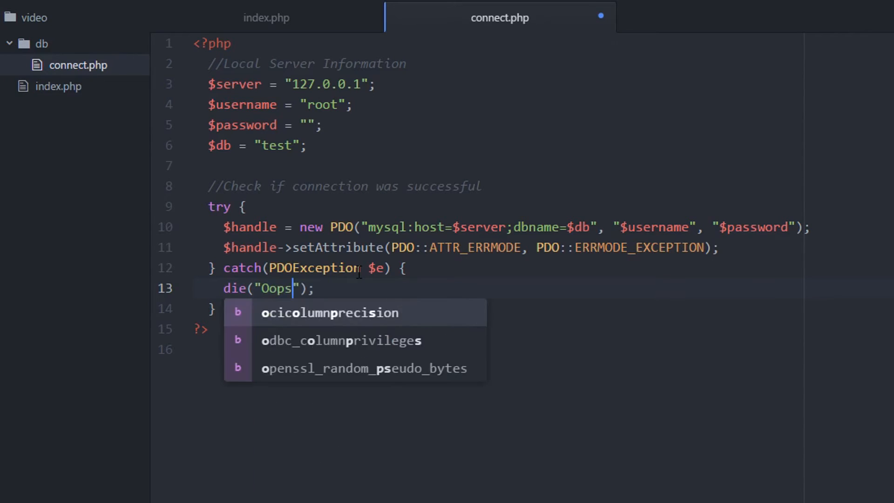
{"action": "type", "text": "."}
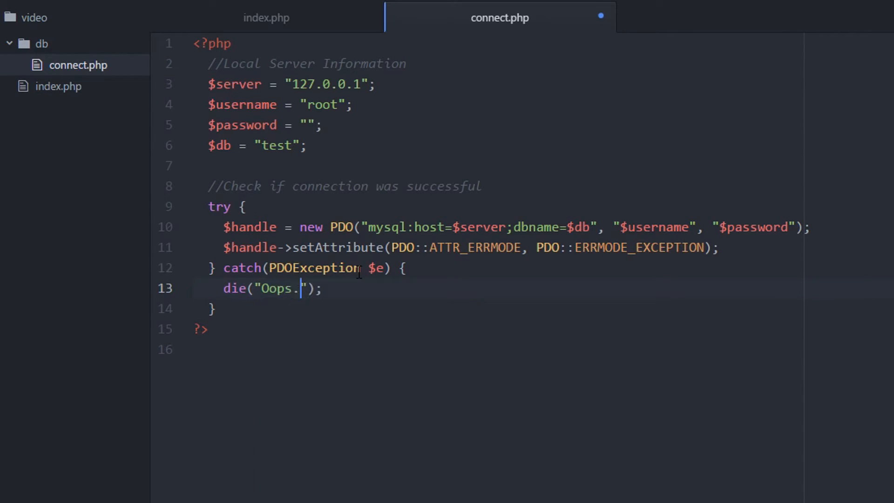
{"action": "type", "text": "Something went wrong"}
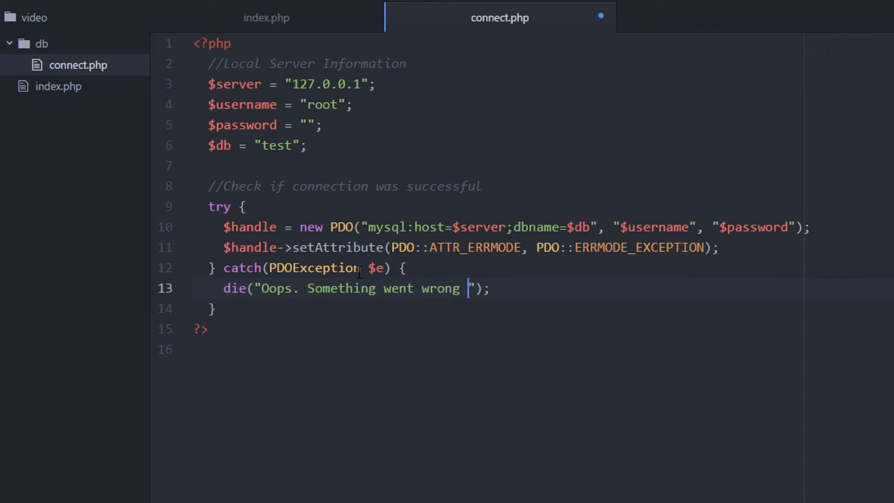
{"action": "type", "text": "in the database."}
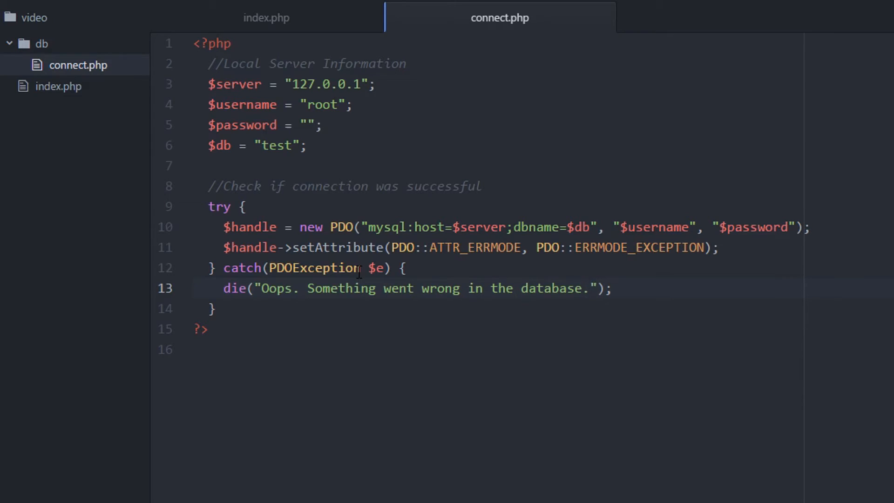
Step: Add $e->getMessage(); below the die statement and save
{"action": "left_click", "coordinate": [612, 288]}
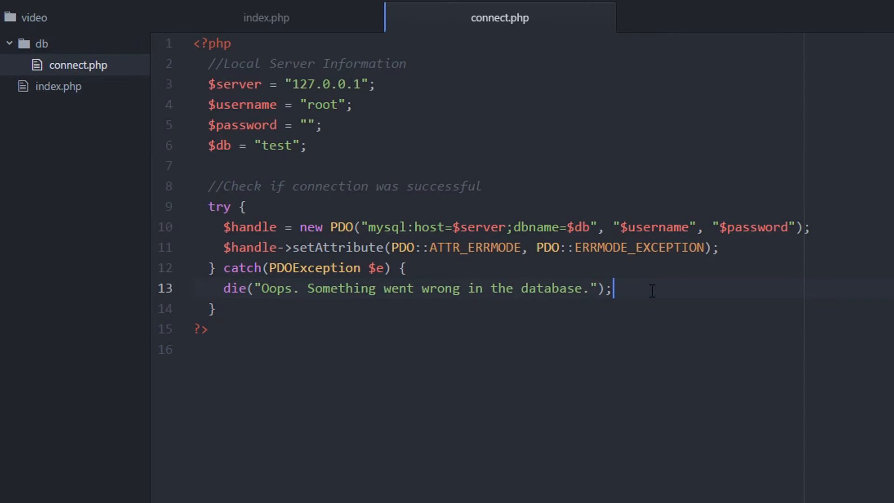
{"action": "type", "text": "$"}
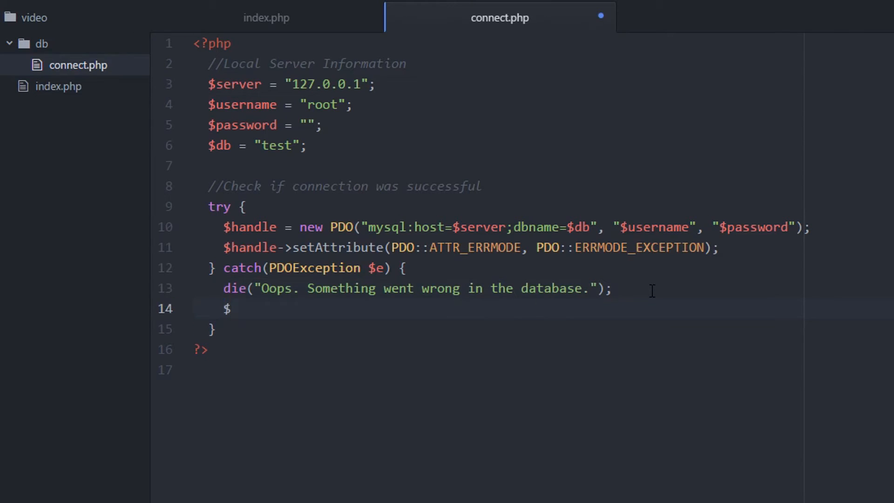
{"action": "type", "text": "e->"}
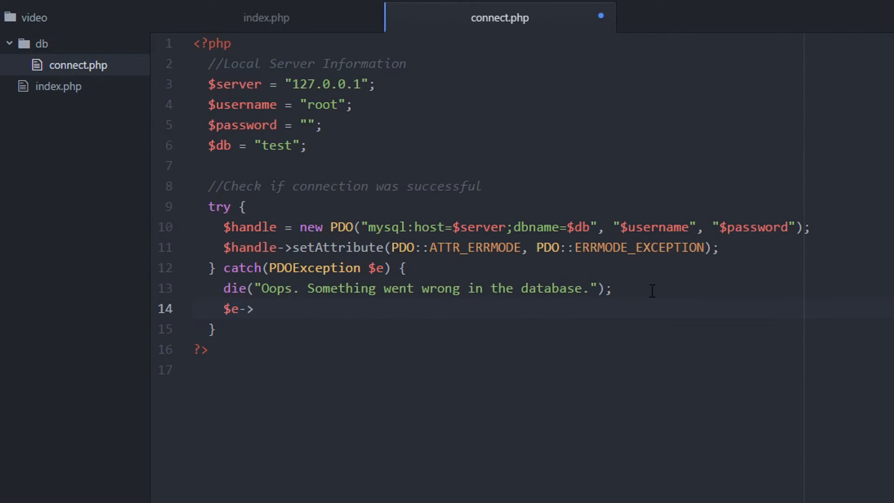
{"action": "type", "text": "getMEss"}
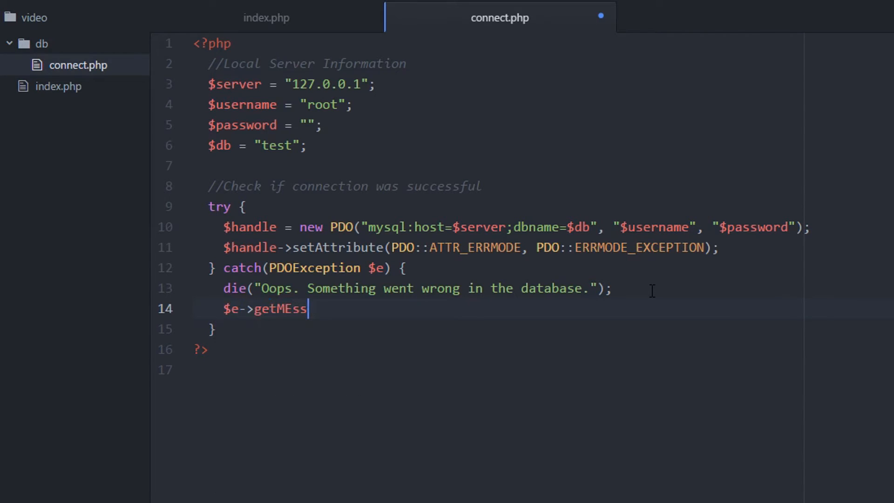
{"action": "type", "text": "age"}
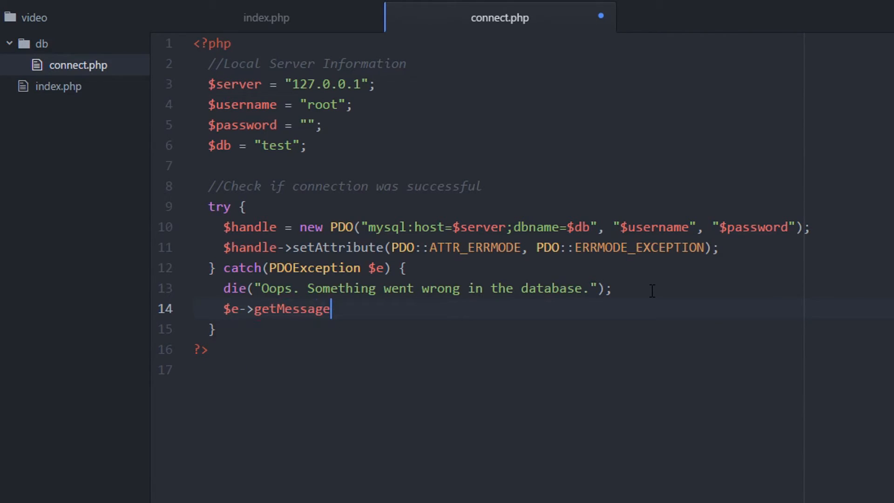
{"action": "type", "text": "();"}
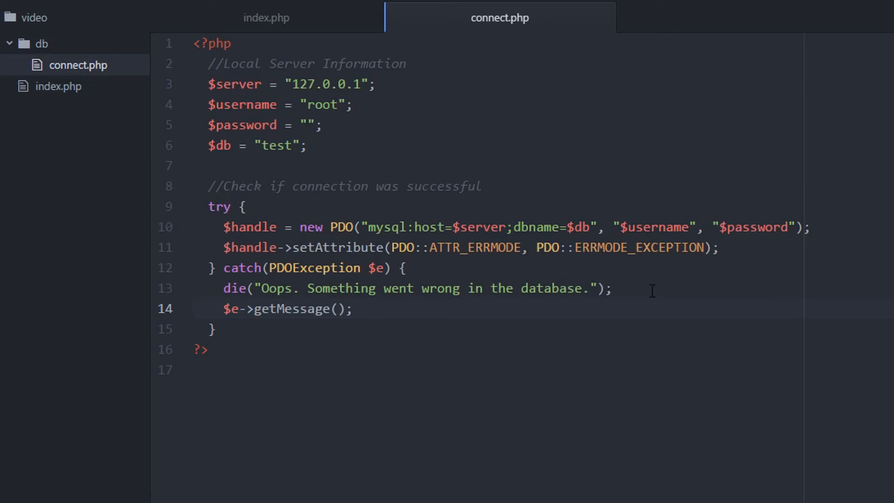
{"action": "left_click", "coordinate": [354, 308]}
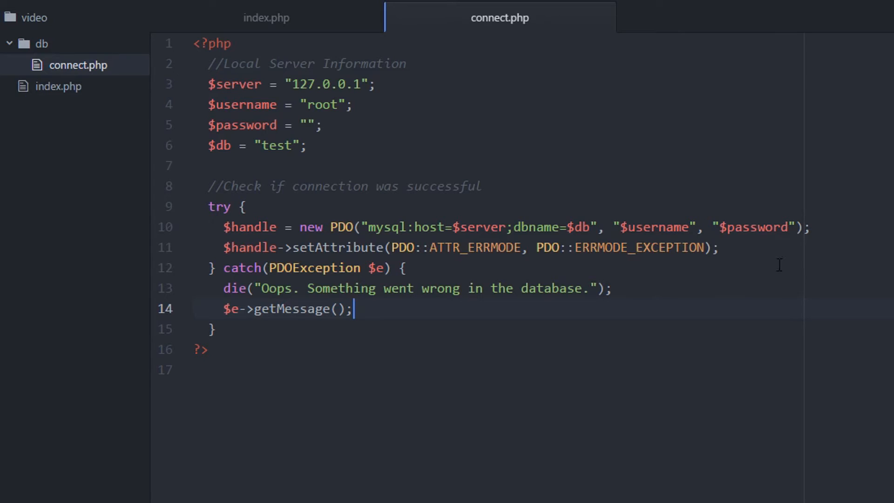
Step: Echo "connected" after setAttribute and delete the $e->getMessage() line
{"action": "type", "text": "echo \"con"}
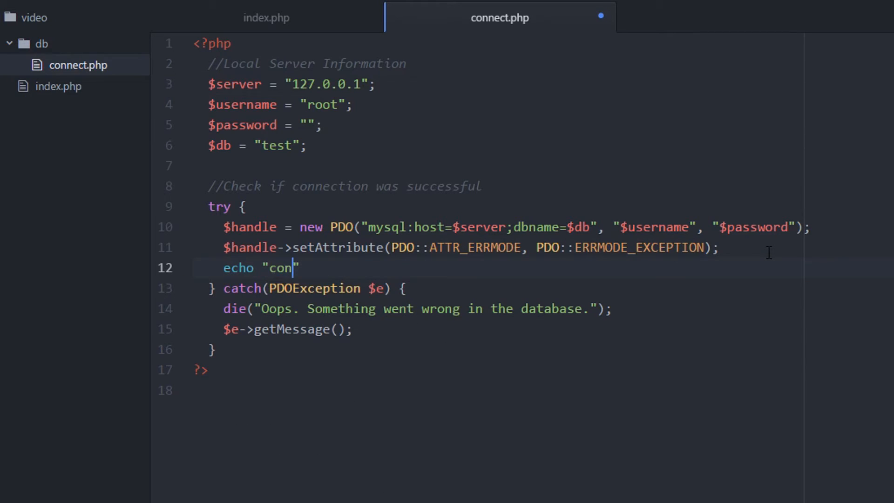
{"action": "type", "text": "nected"}
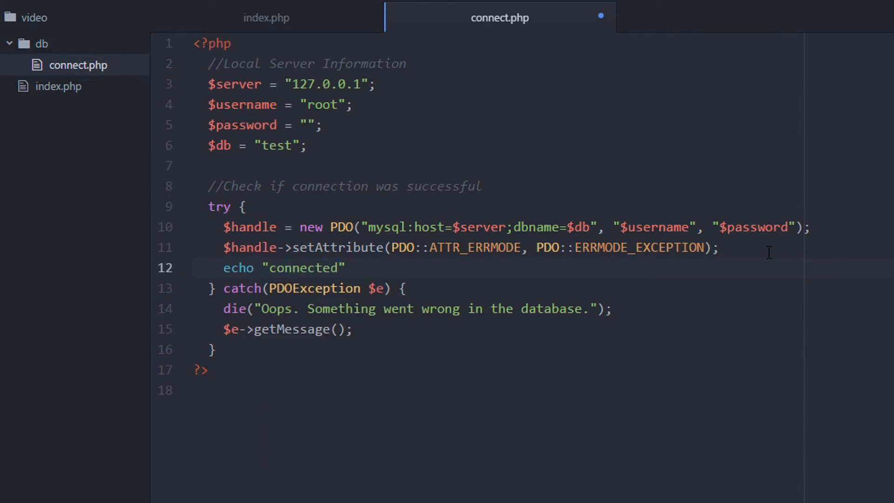
{"action": "type", "text": ";"}
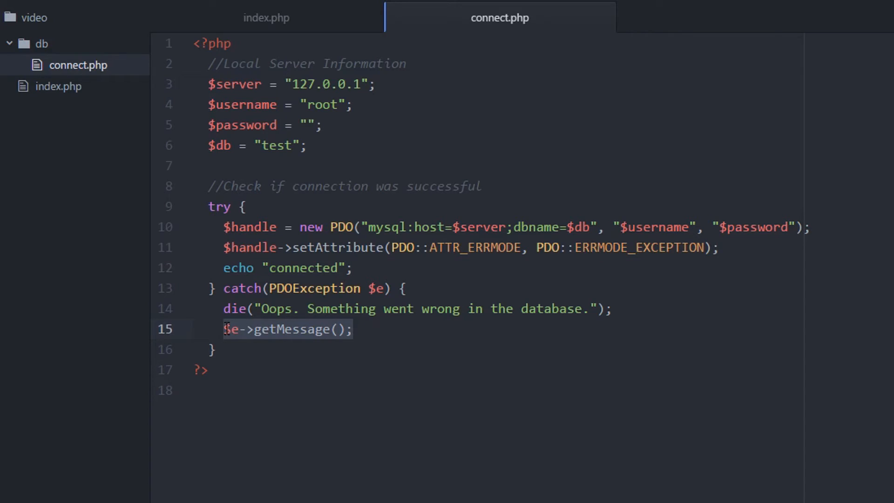
{"action": "key", "text": "Delete"}
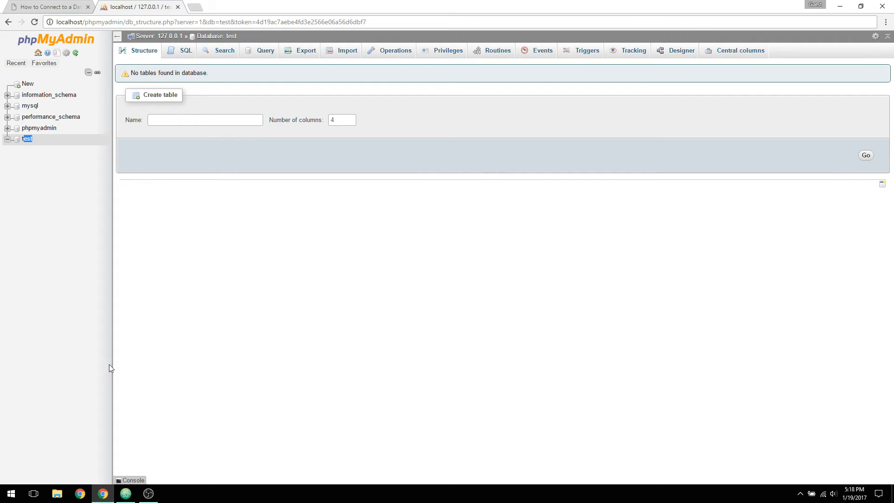
Step: Load localhost/video/index.php in a new browser tab to test the connection
{"action": "type", "text": "localhost/video/index.php"}
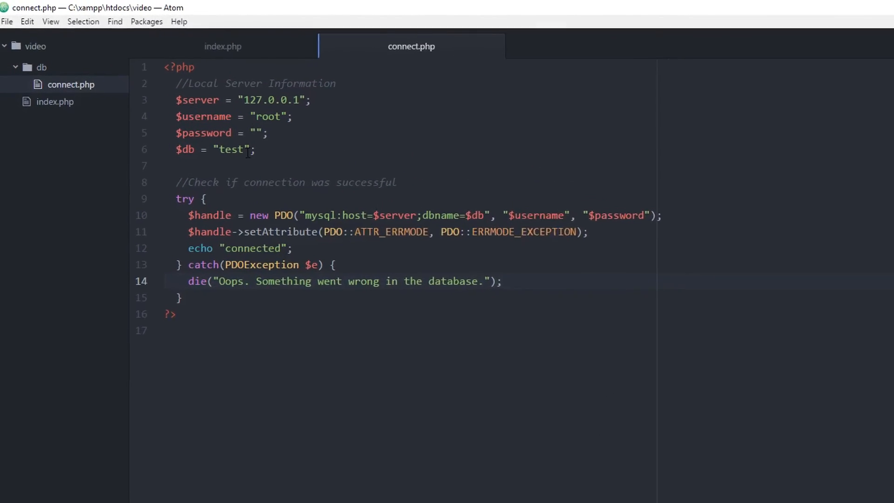
Step: Make connect.php connect to the nonexistent database "test123" and save
{"action": "type", "text": "12"}
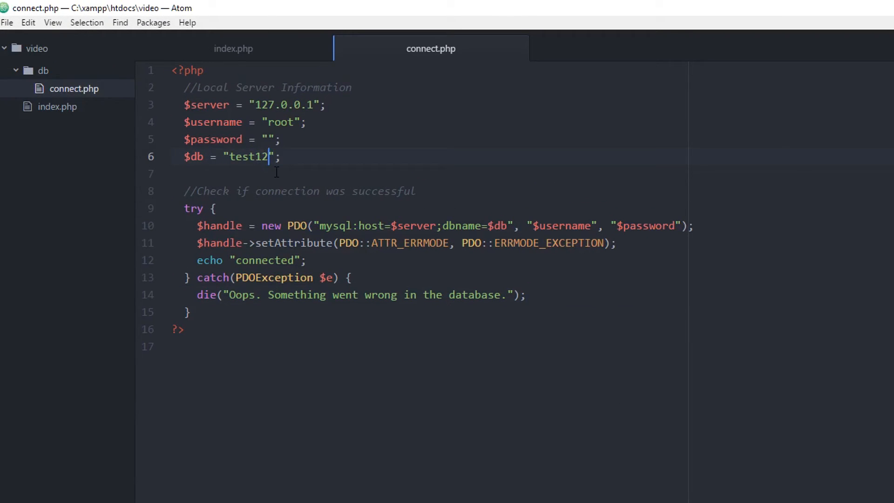
{"action": "type", "text": "3"}
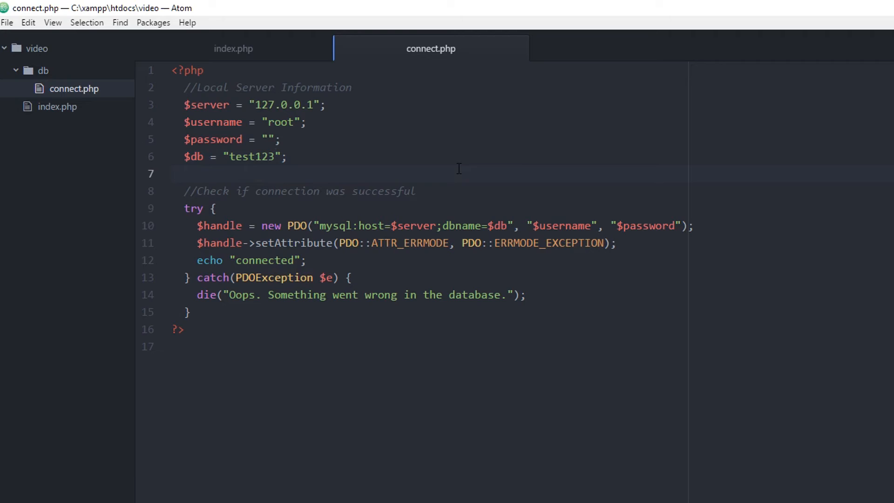
{"action": "triple_click", "coordinate": [359, 295]}
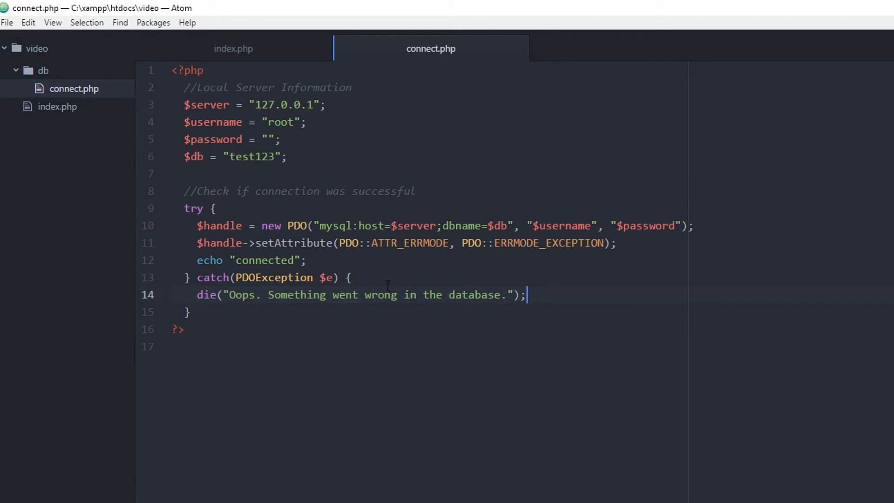
{"action": "left_click", "coordinate": [864, 6]}
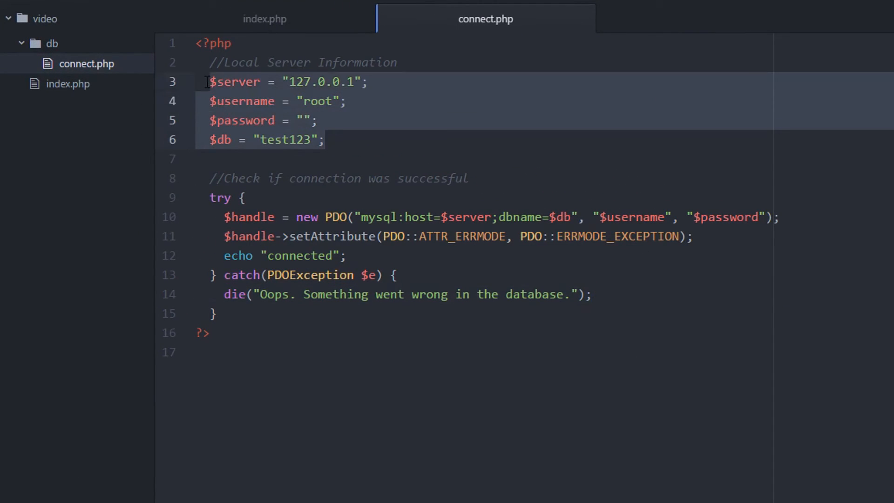
Step: Revert the $db value in connect.php from "test123" to "test"
{"action": "left_click", "coordinate": [320, 120]}
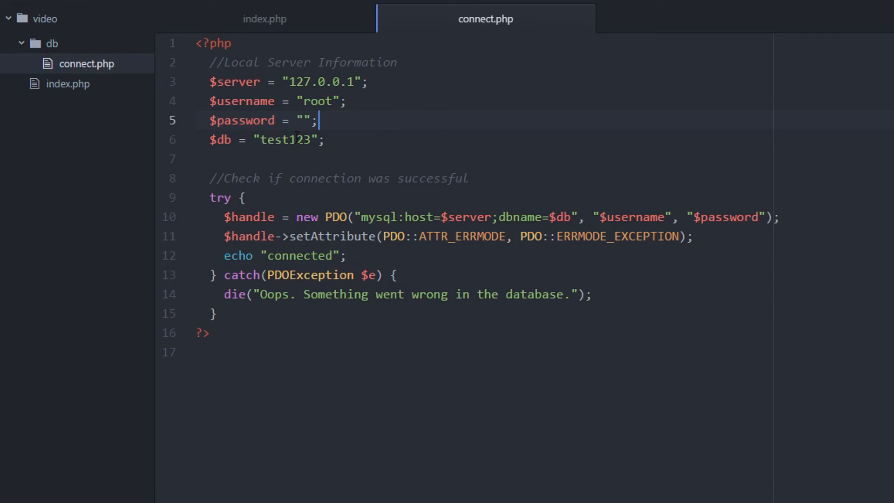
{"action": "key", "text": "Backspace"}
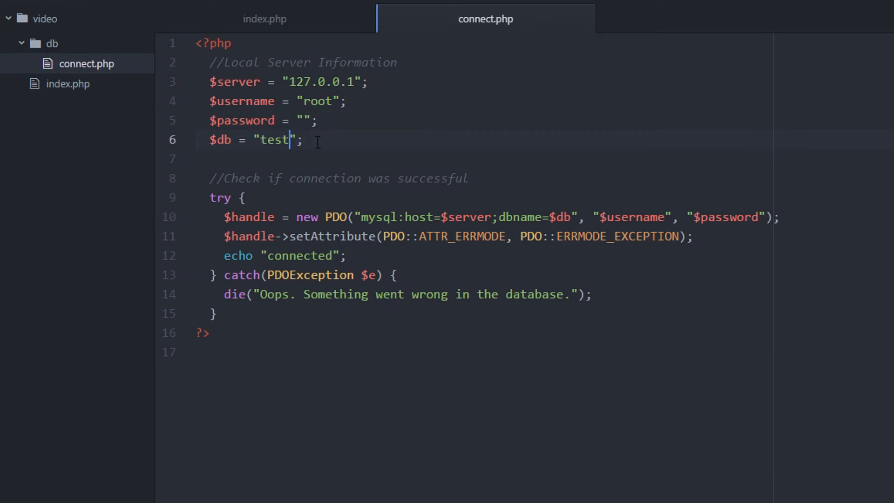
{"action": "left_click", "coordinate": [246, 198]}
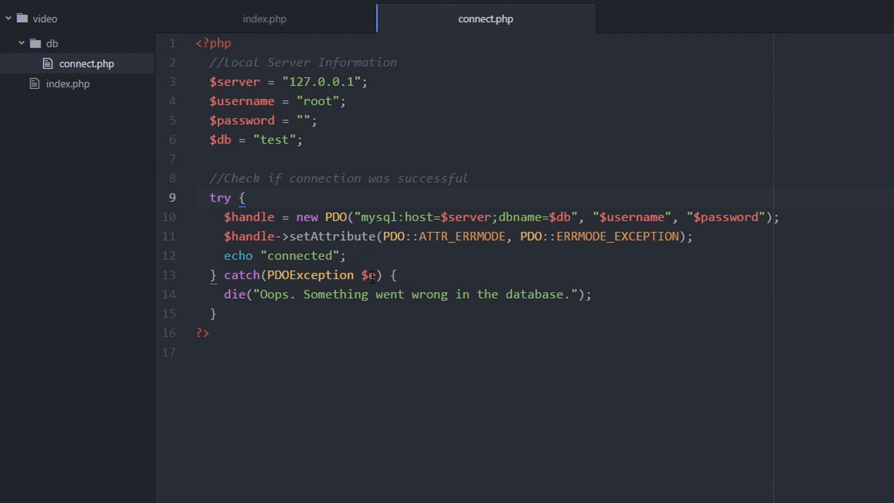
Step: Walk through the try/catch lines, highlighting the exception variable $e and both blocks
{"action": "double_click", "coordinate": [320, 275]}
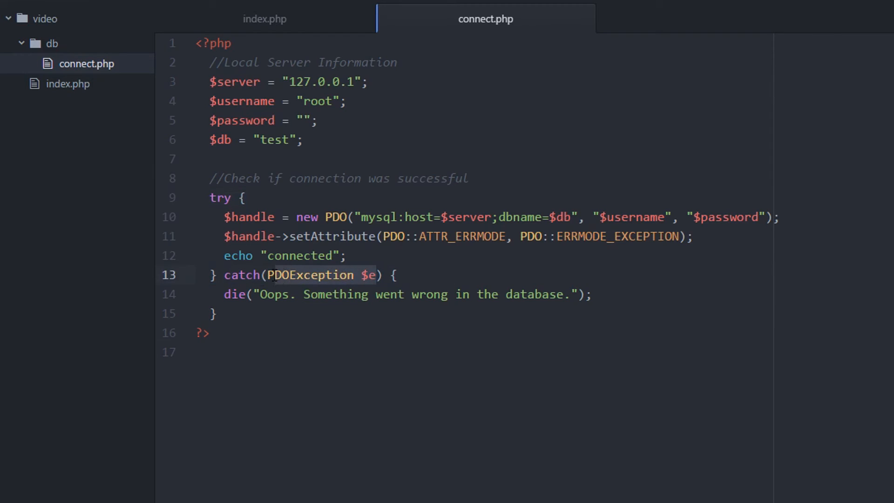
{"action": "left_click", "coordinate": [427, 295]}
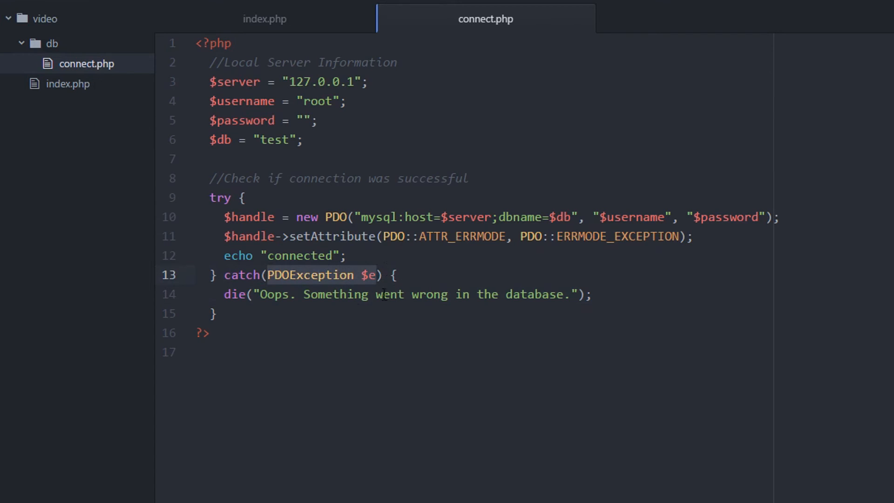
{"action": "left_click", "coordinate": [397, 275]}
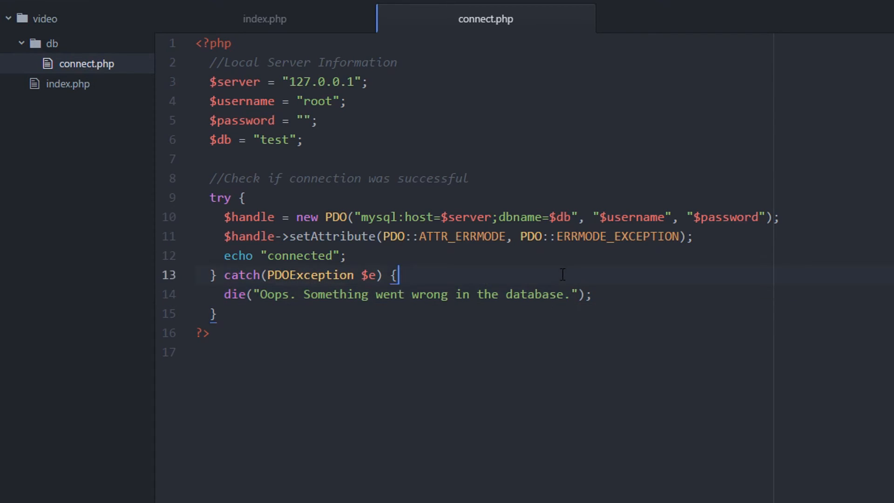
{"action": "left_click", "coordinate": [246, 198]}
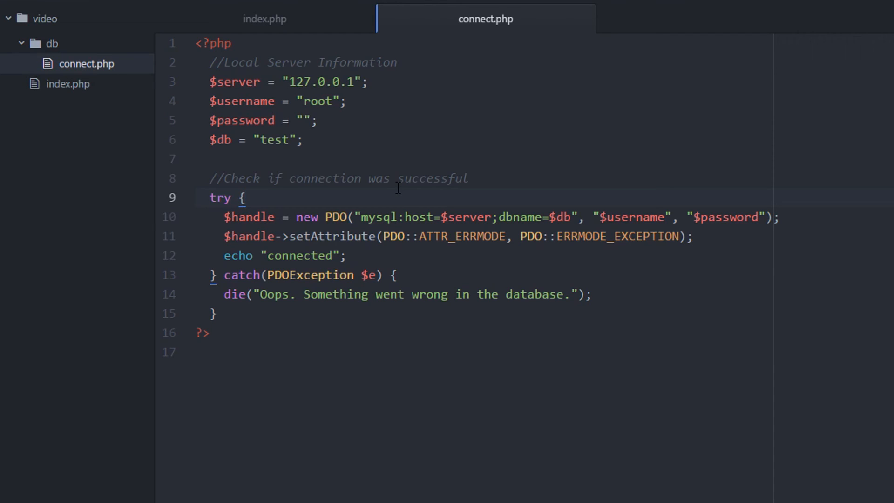
{"action": "left_click", "coordinate": [246, 198]}
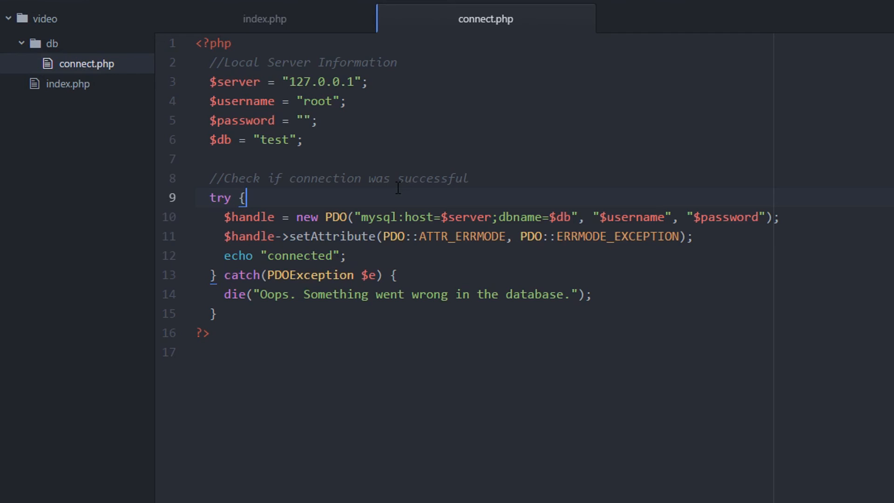